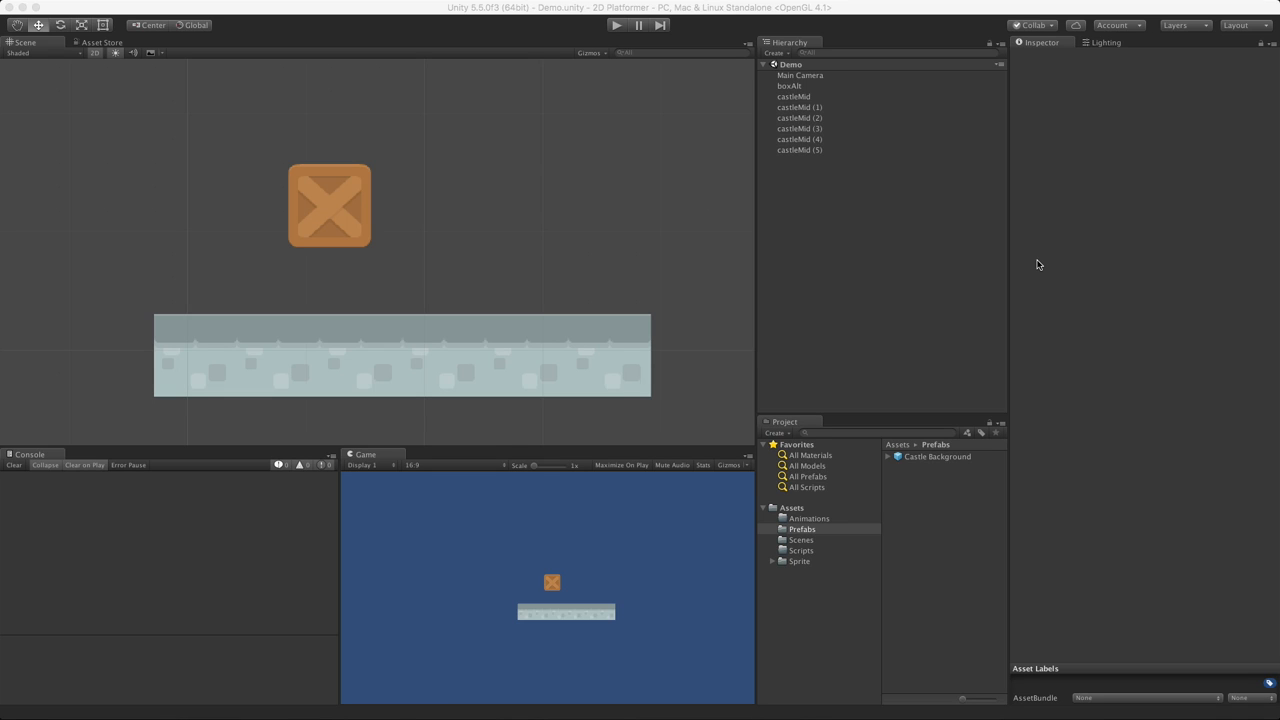
mouse_move(399, 393)
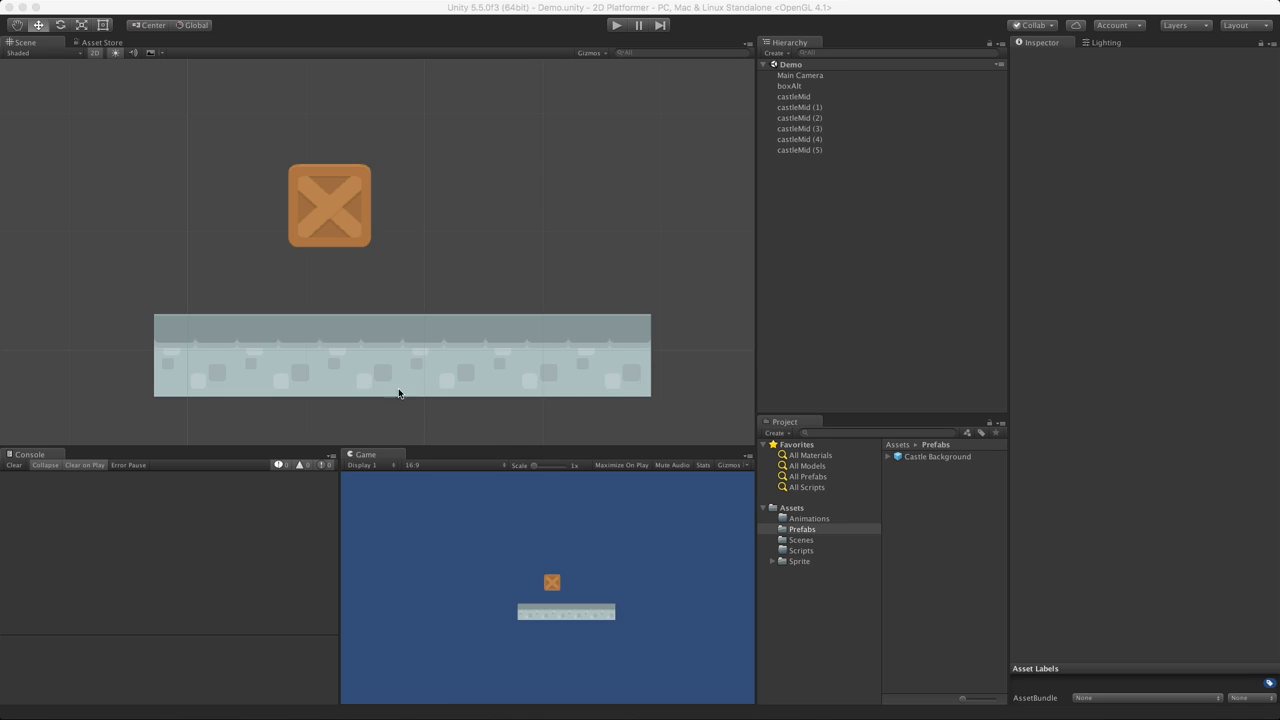
Click through the crate and castle tiles, finishing with the crate boxAlt selected.
click(791, 85)
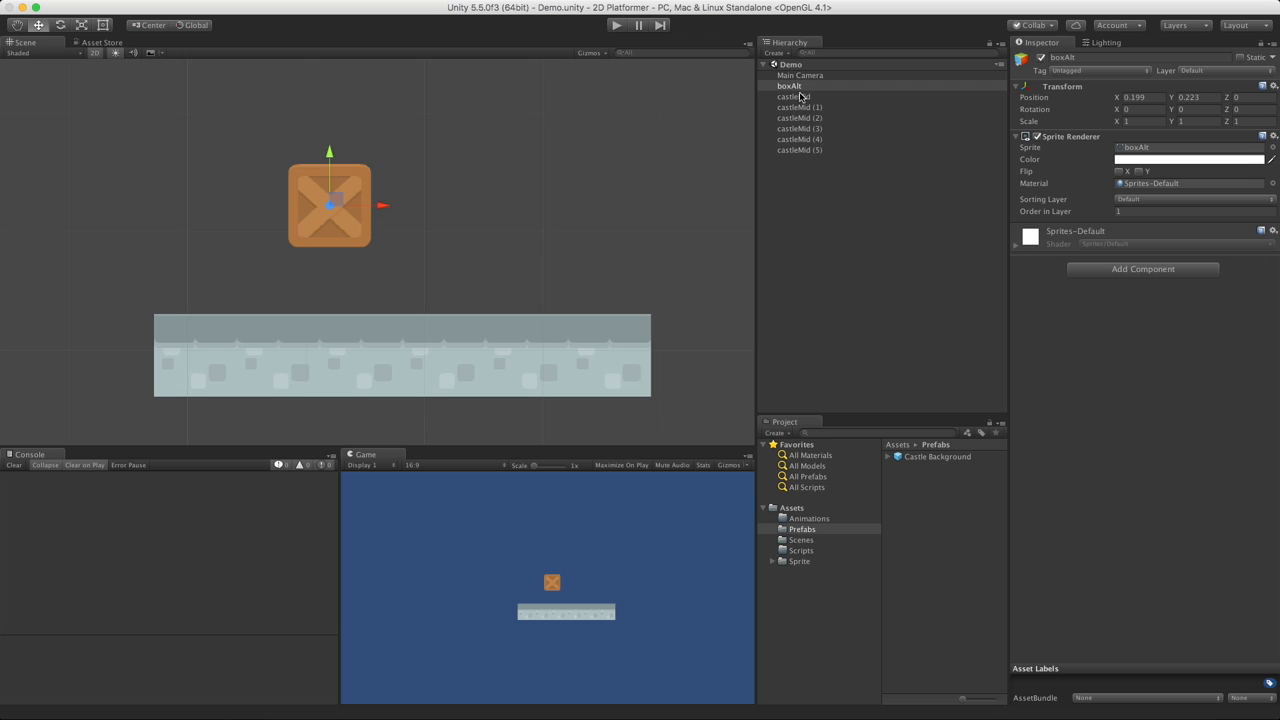
click(799, 128)
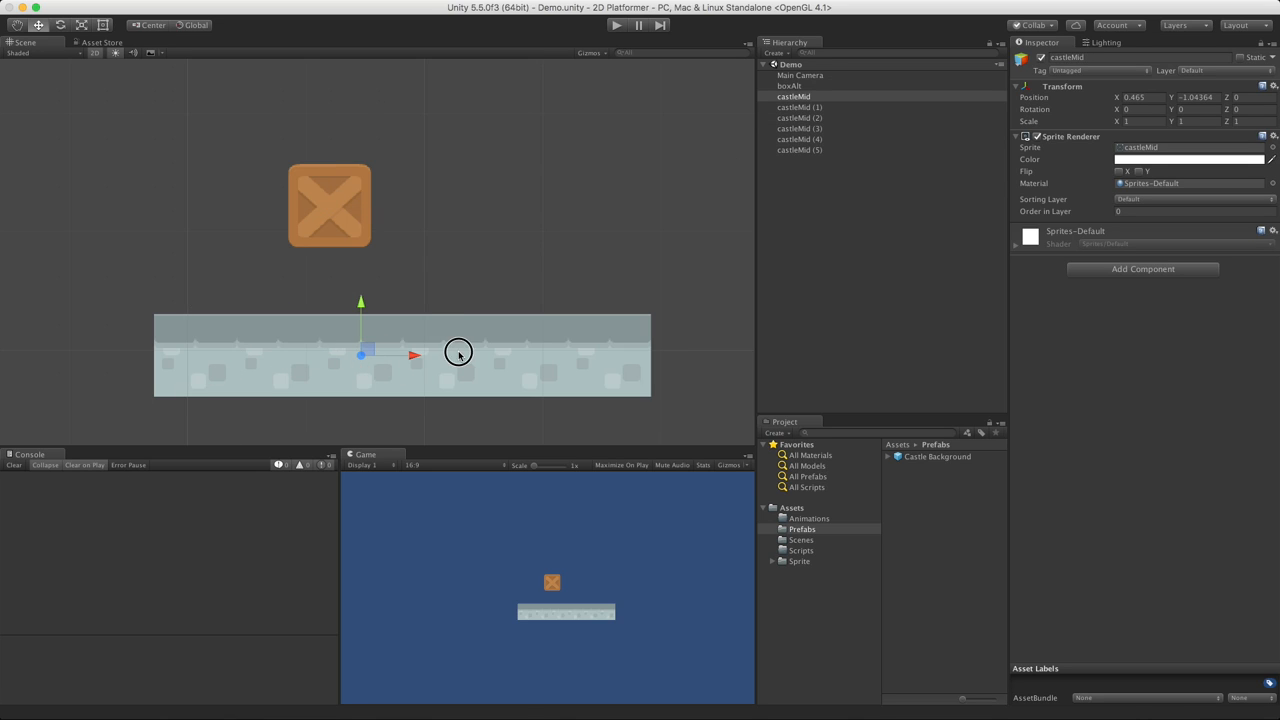
click(799, 107)
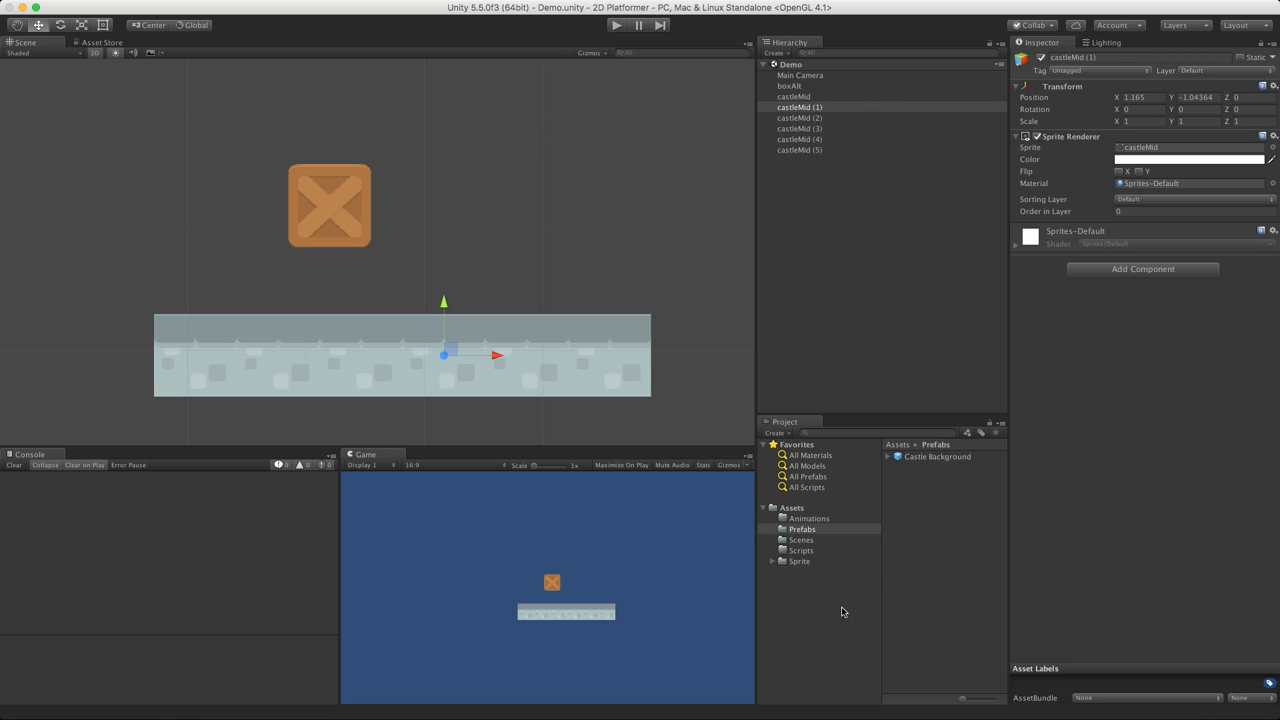
click(800, 150)
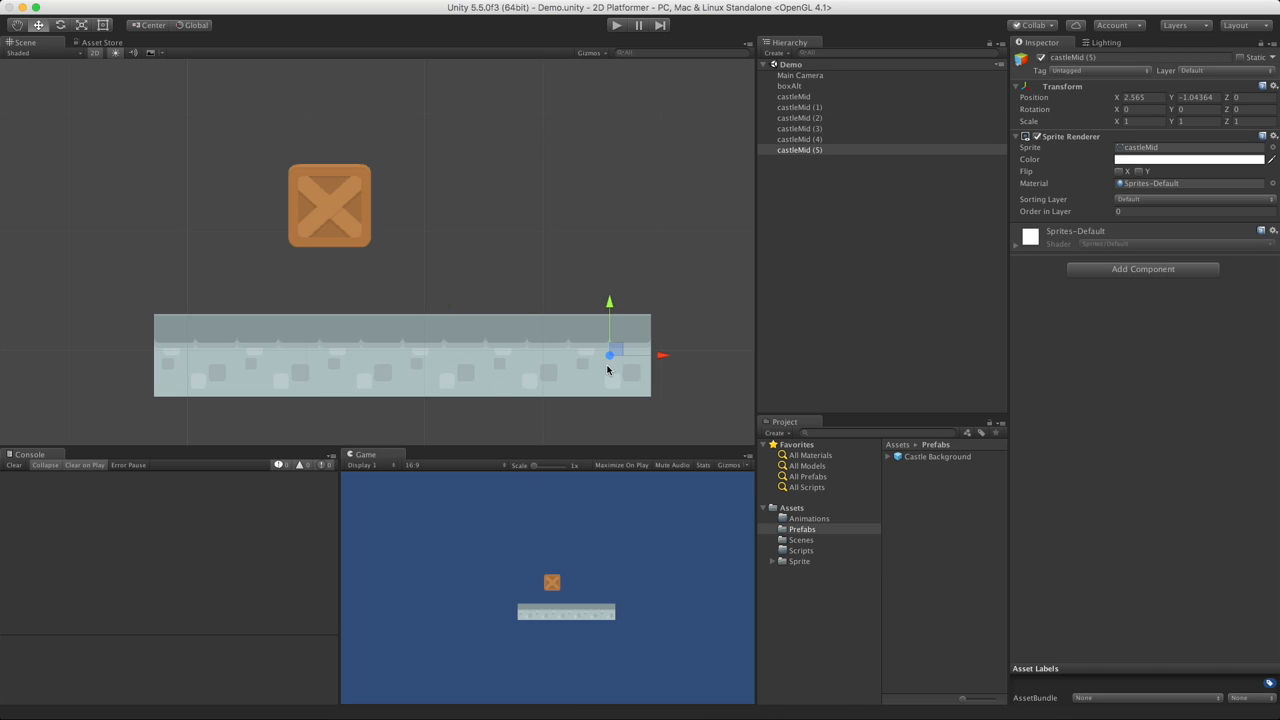
mouse_move(686, 309)
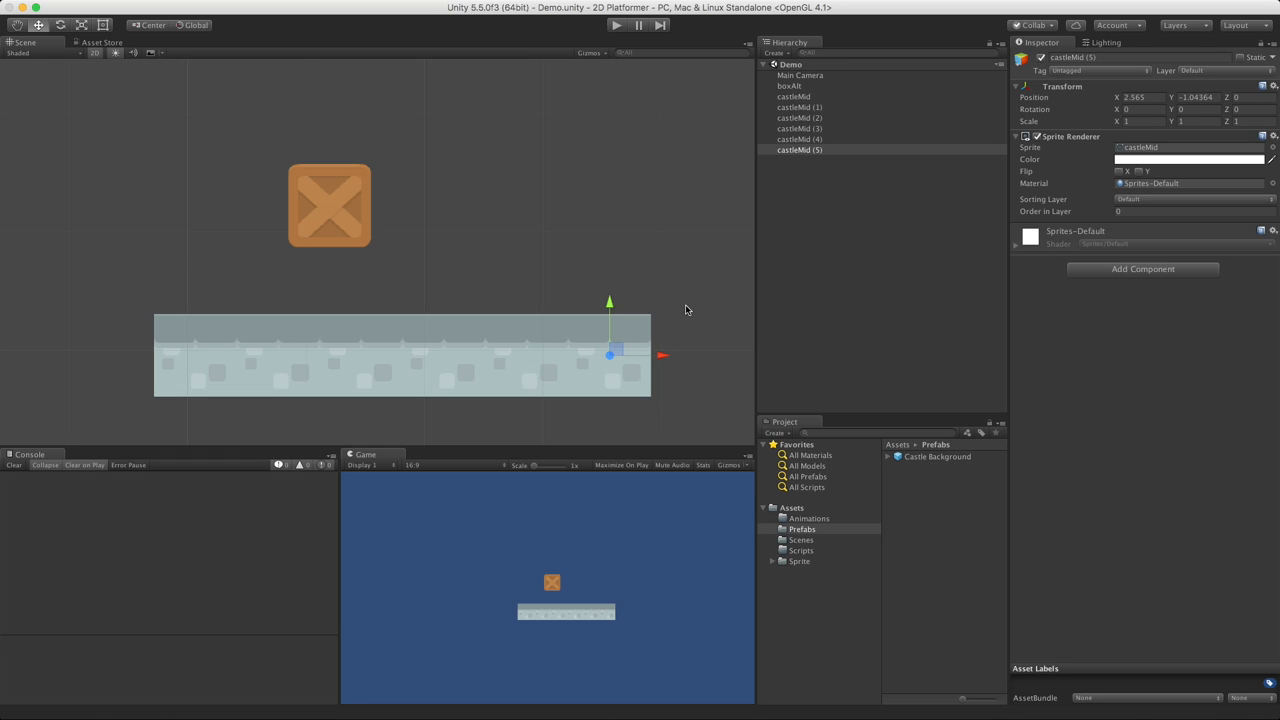
mouse_move(303, 229)
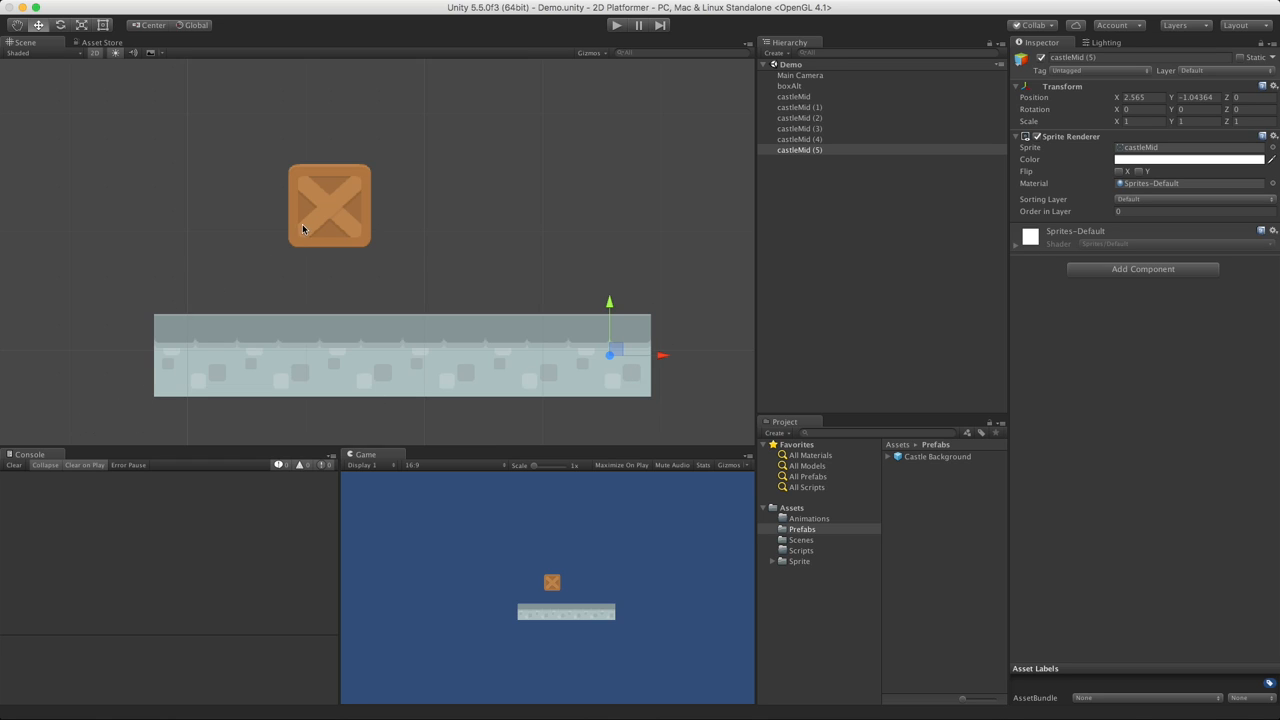
click(791, 85)
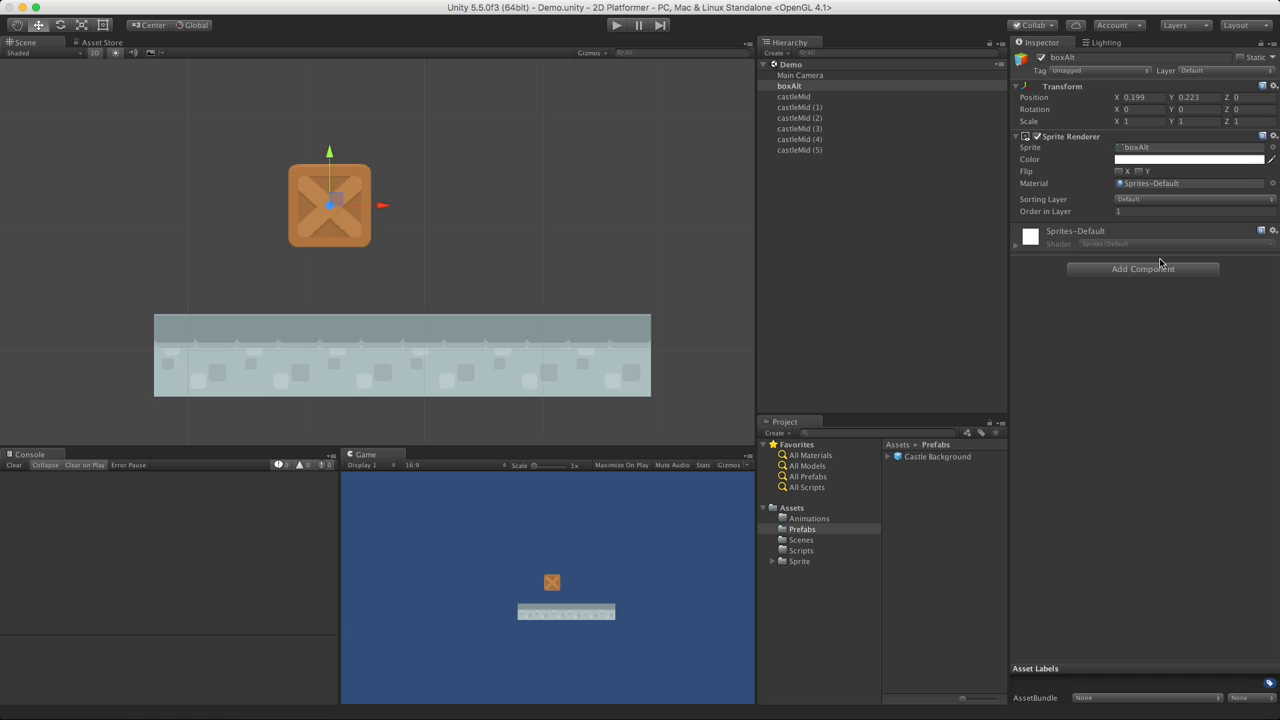
Add a Box Collider 2D (0.7 by 0.7) to the crate.
click(1142, 268)
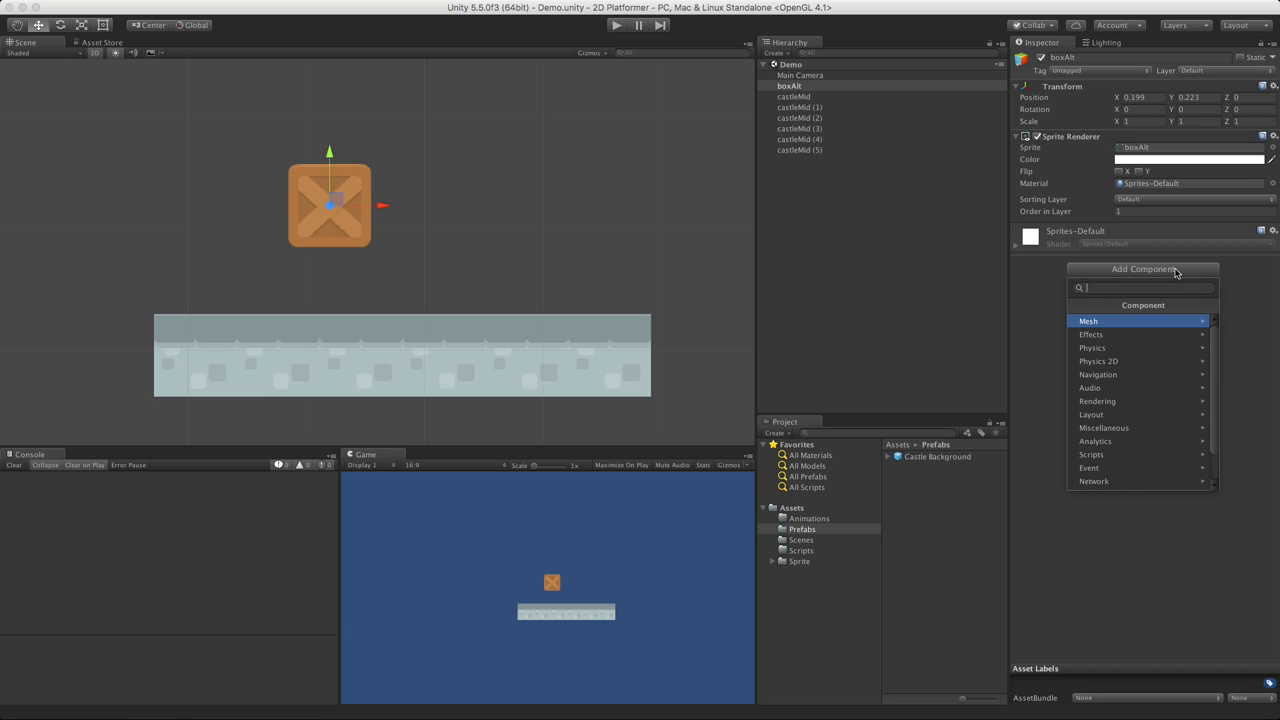
text(box)
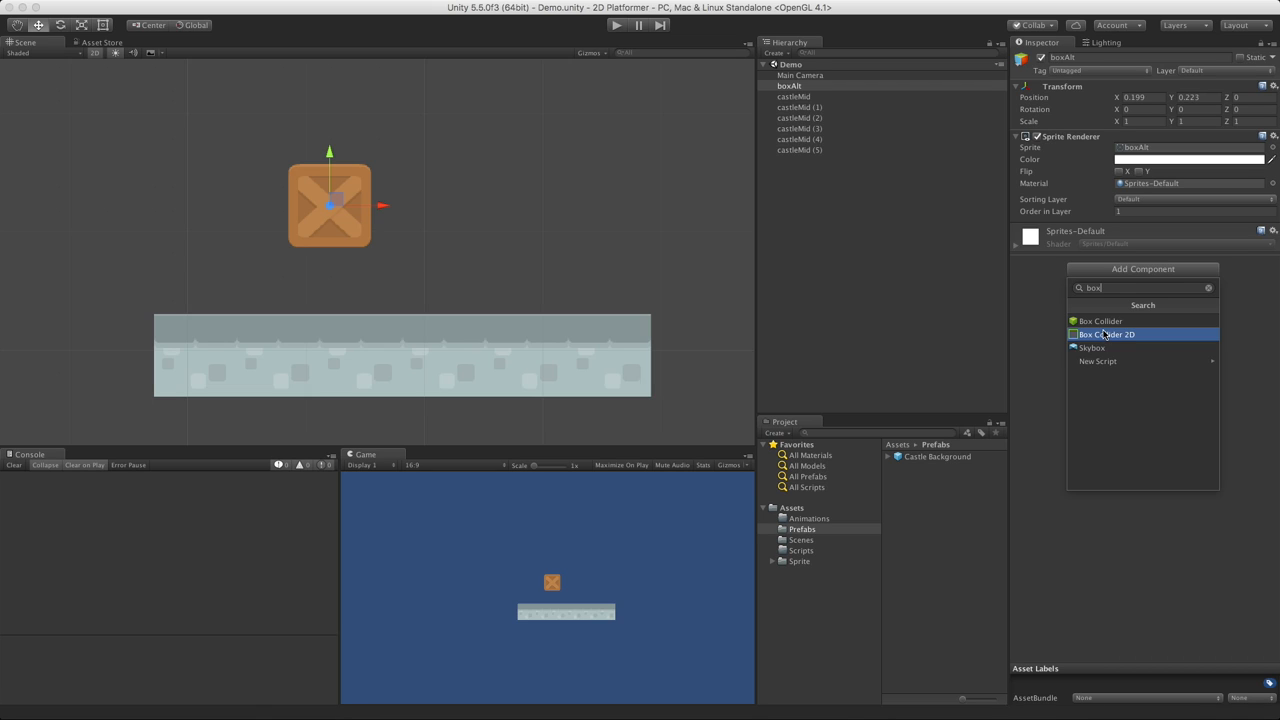
click(1105, 334)
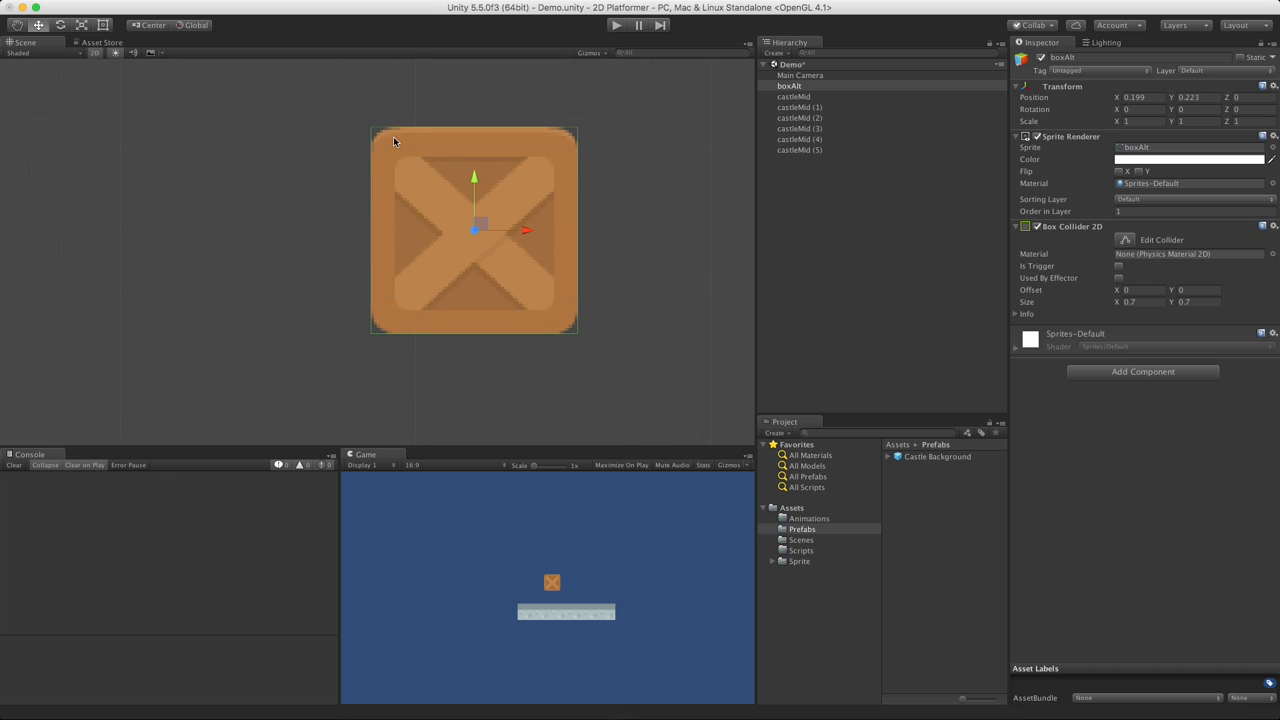
mouse_move(903, 109)
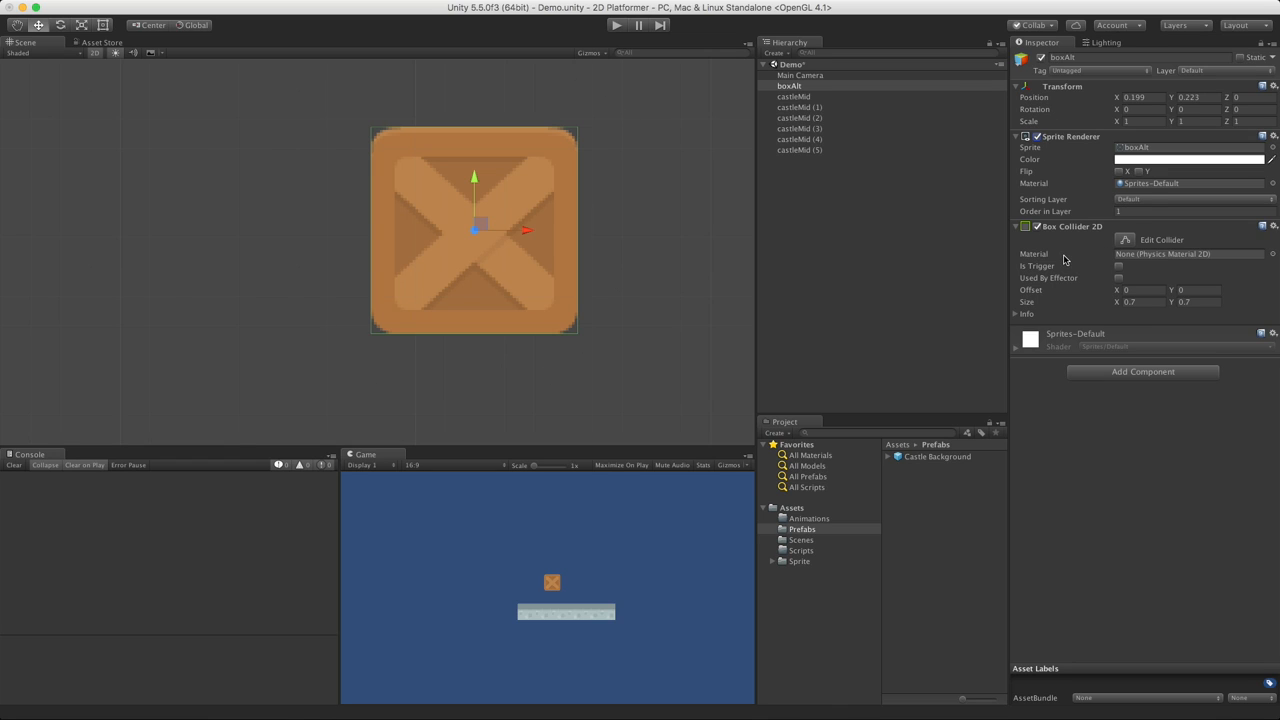
mouse_move(674, 401)
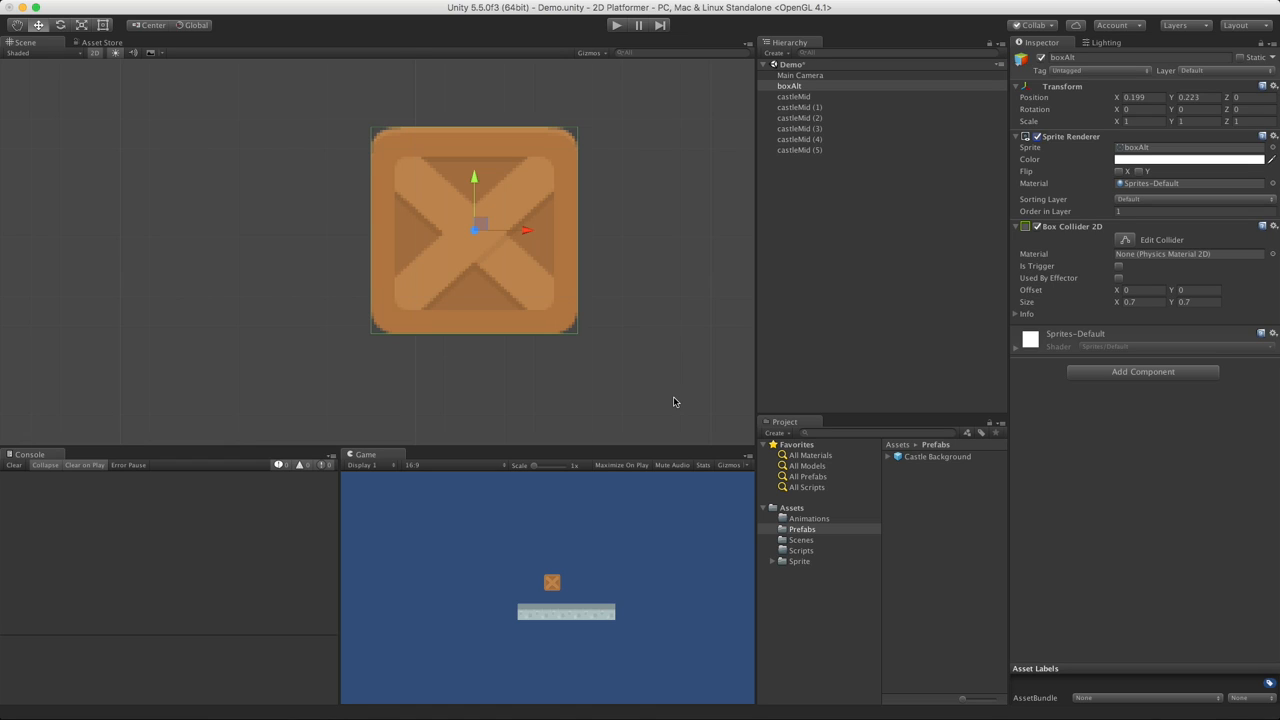
click(1124, 240)
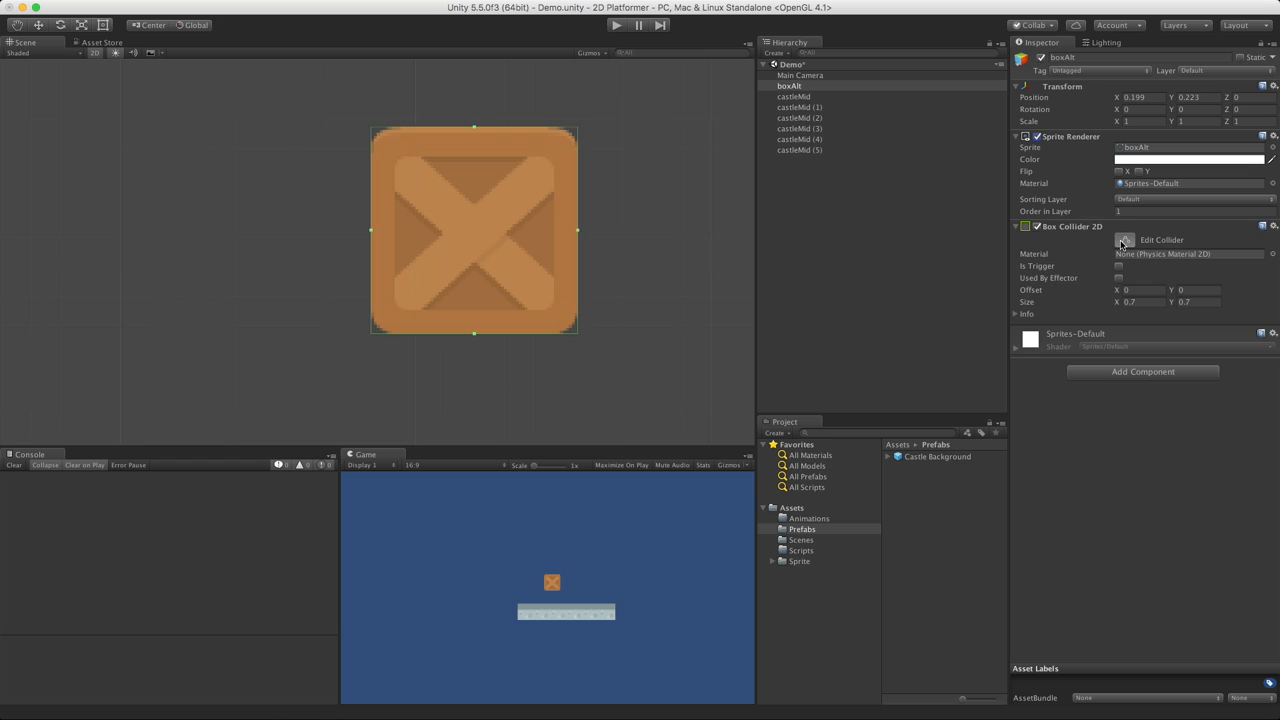
mouse_move(1122, 250)
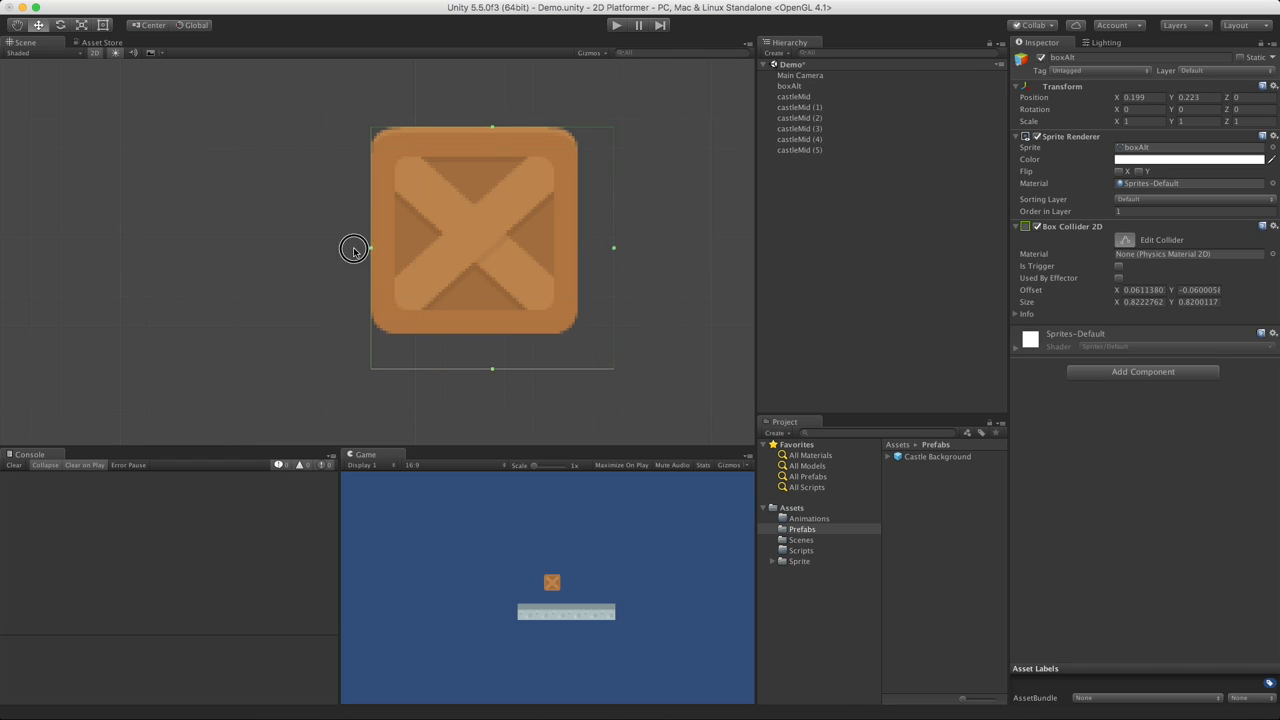
click(465, 211)
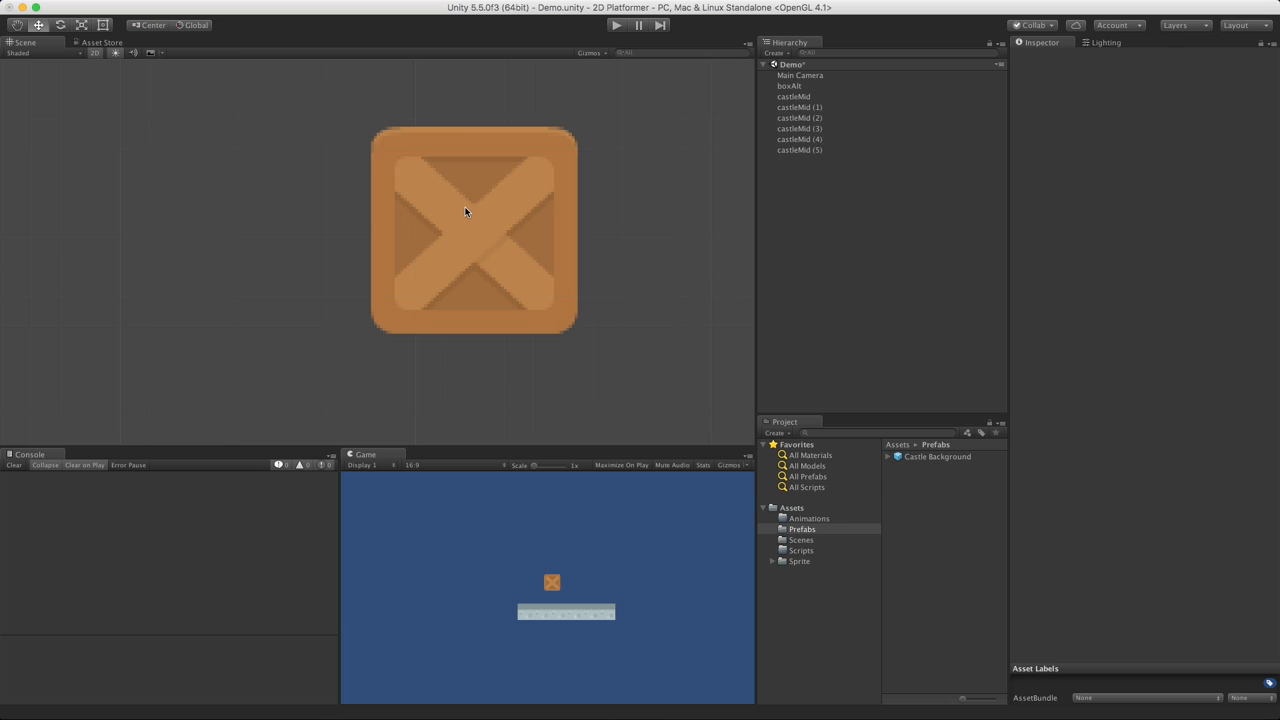
click(790, 85)
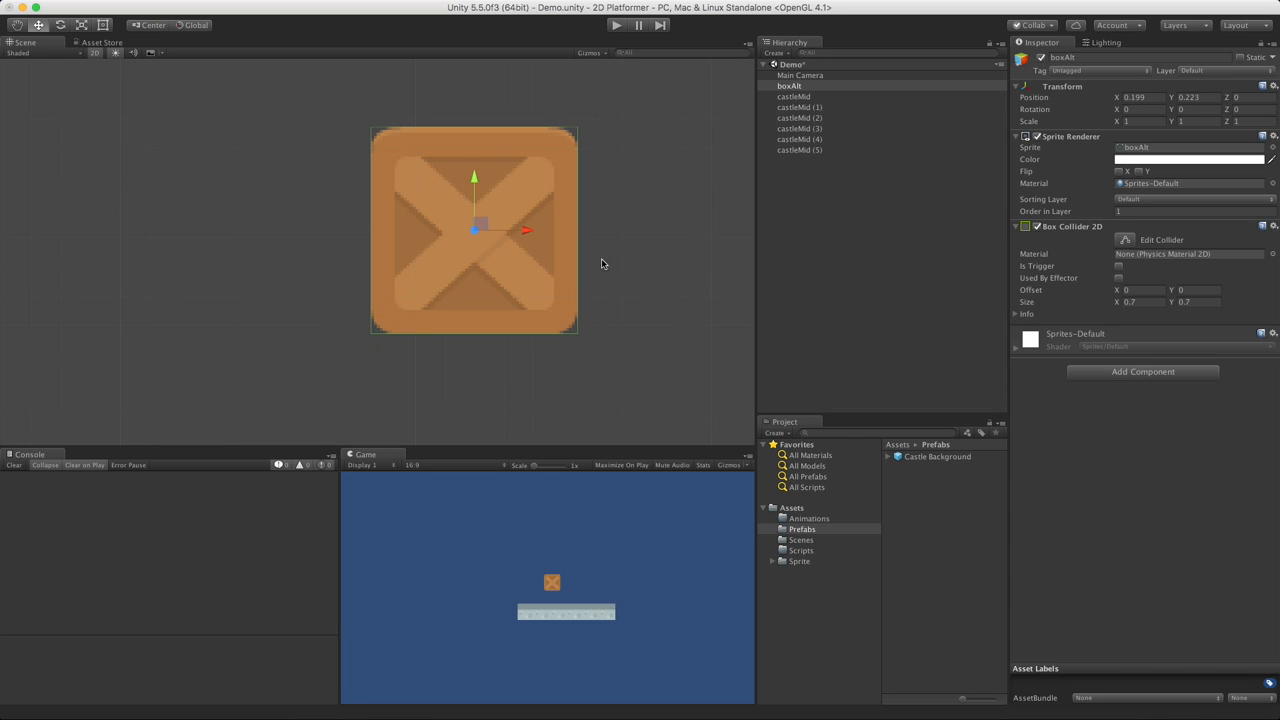
mouse_move(1065, 258)
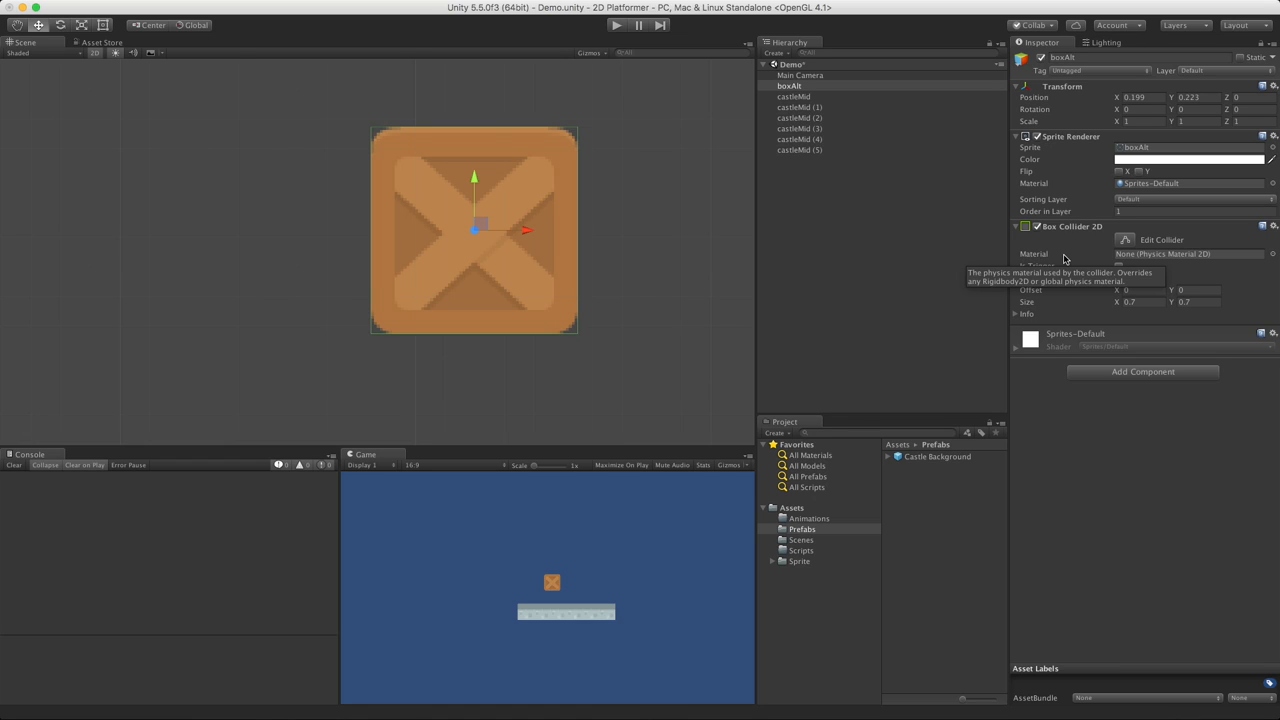
mouse_move(1214, 270)
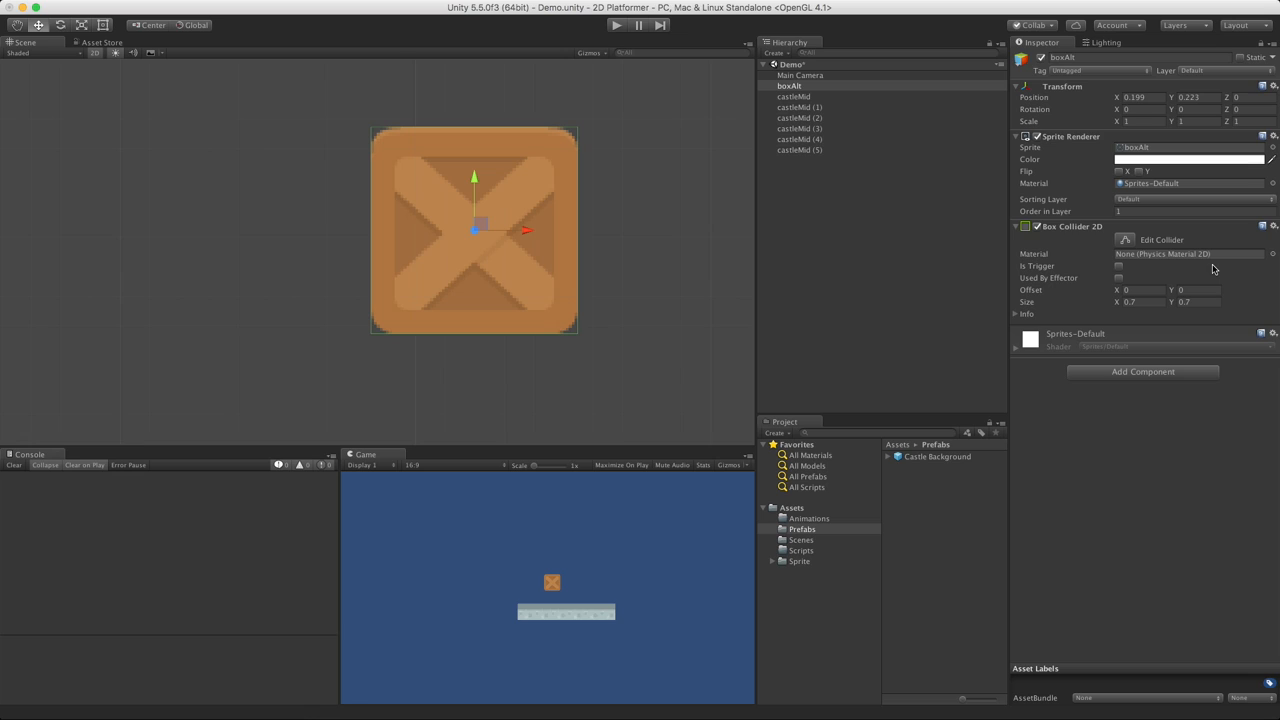
mouse_move(1086, 249)
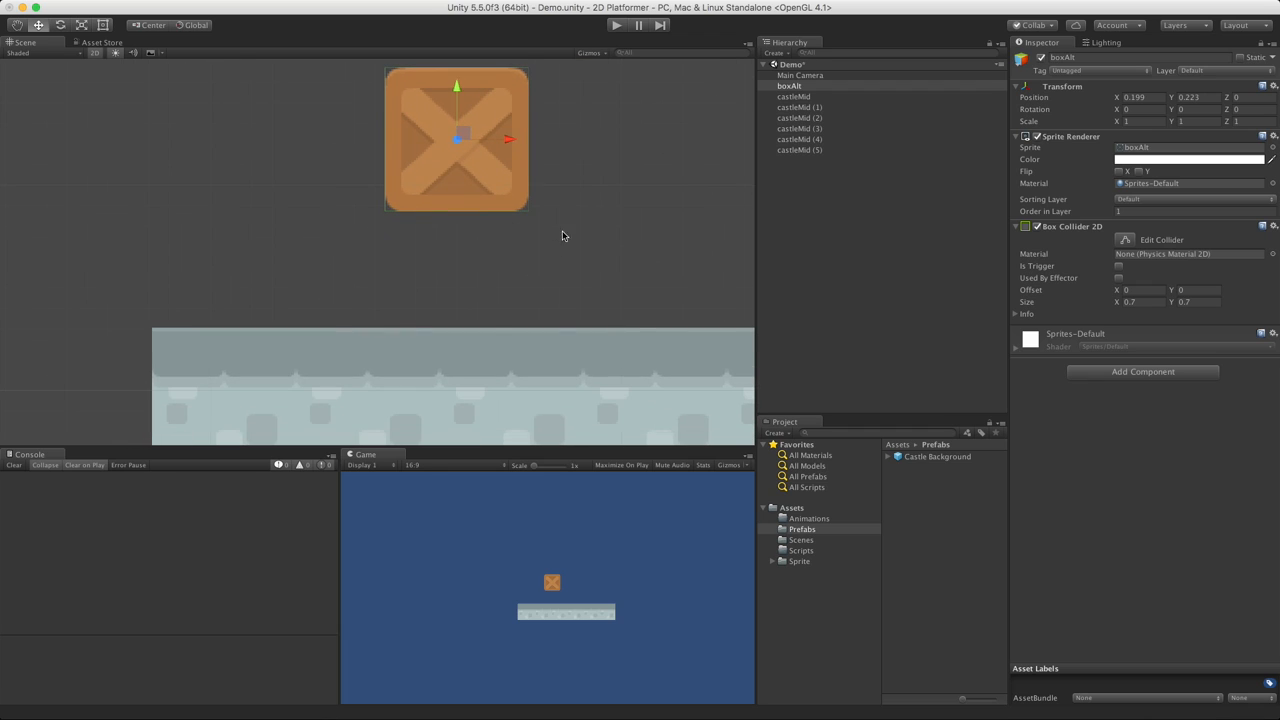
mouse_move(1081, 266)
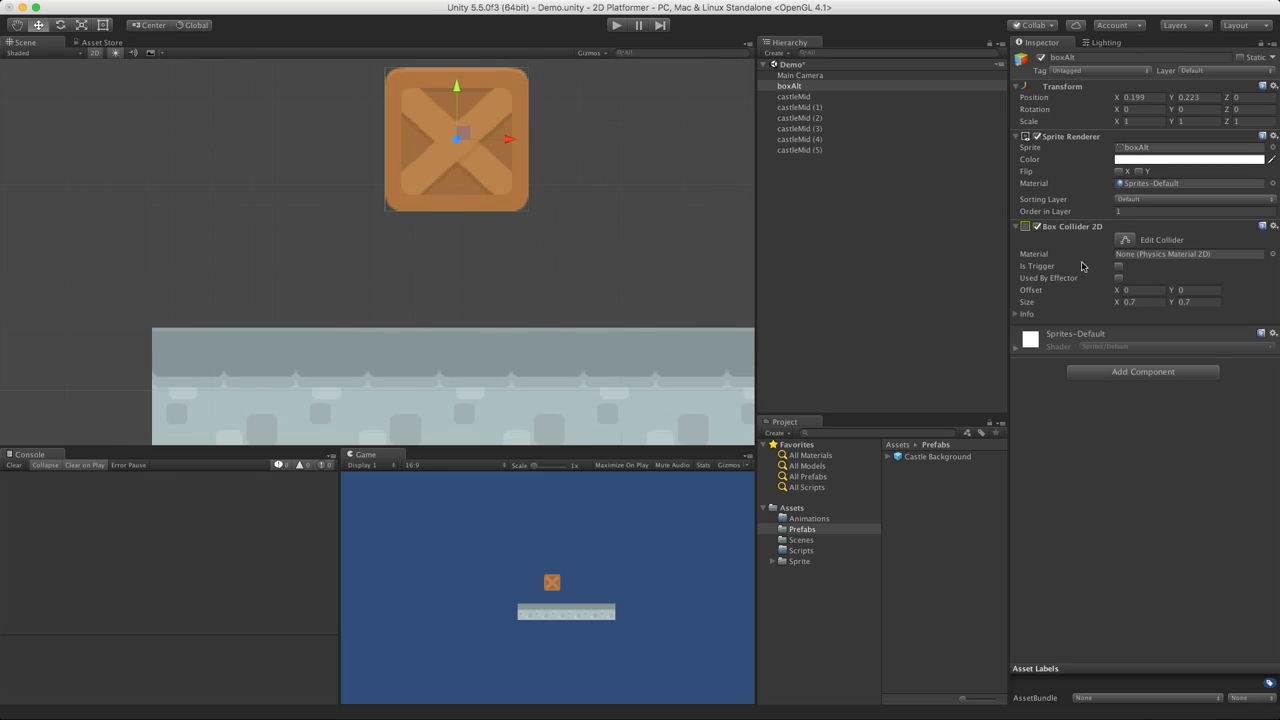
mouse_move(558, 246)
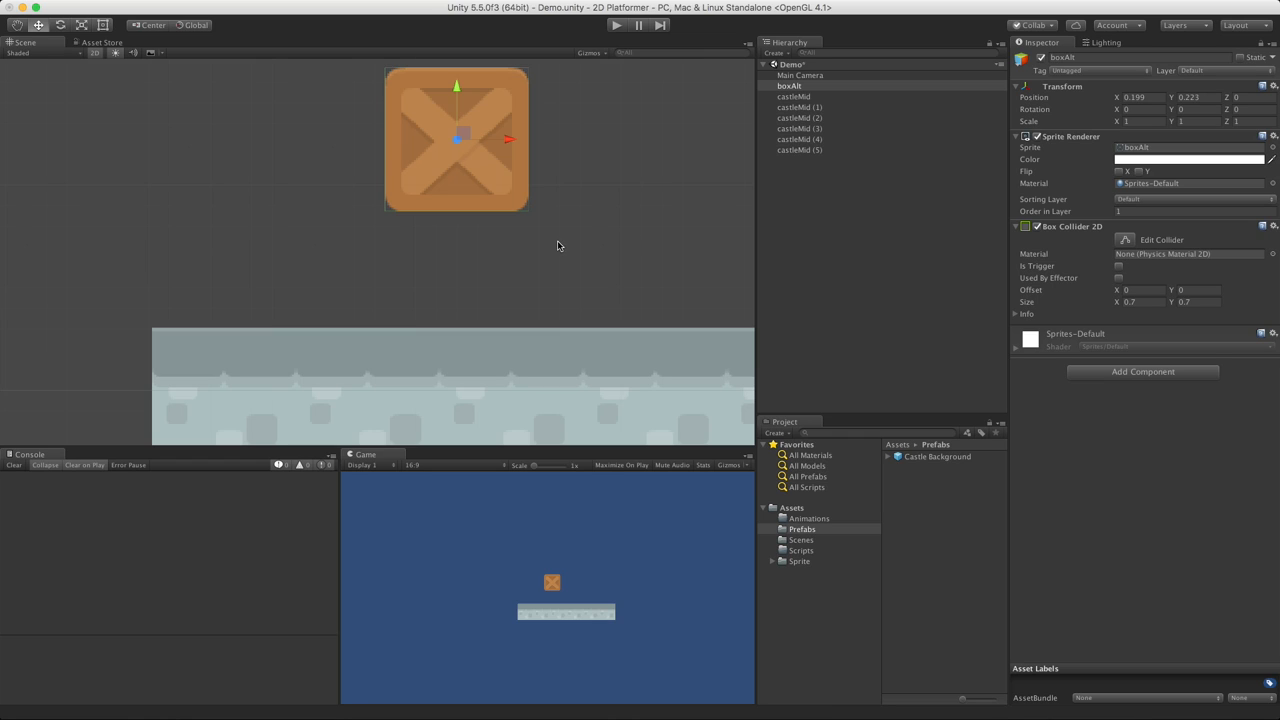
Drag the crate down above the castle tile row, to about 0.065, -0.178.
drag(456, 85, 451, 184)
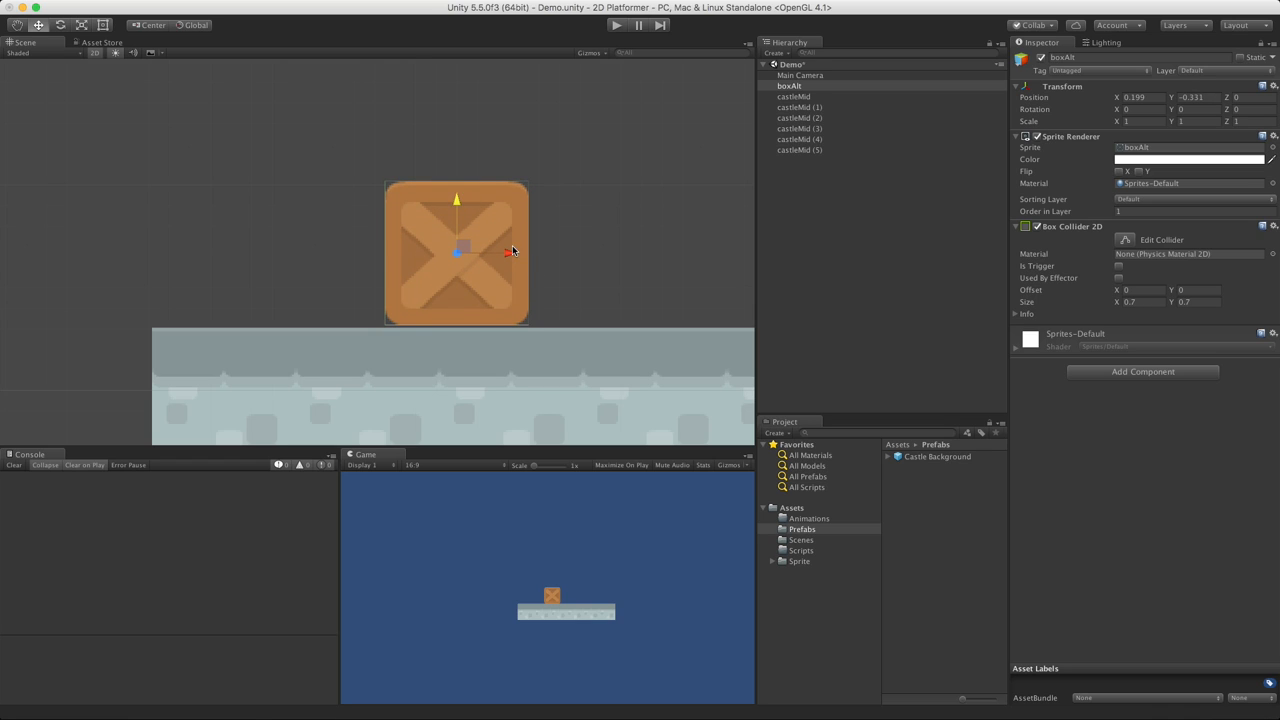
drag(512, 250, 443, 265)
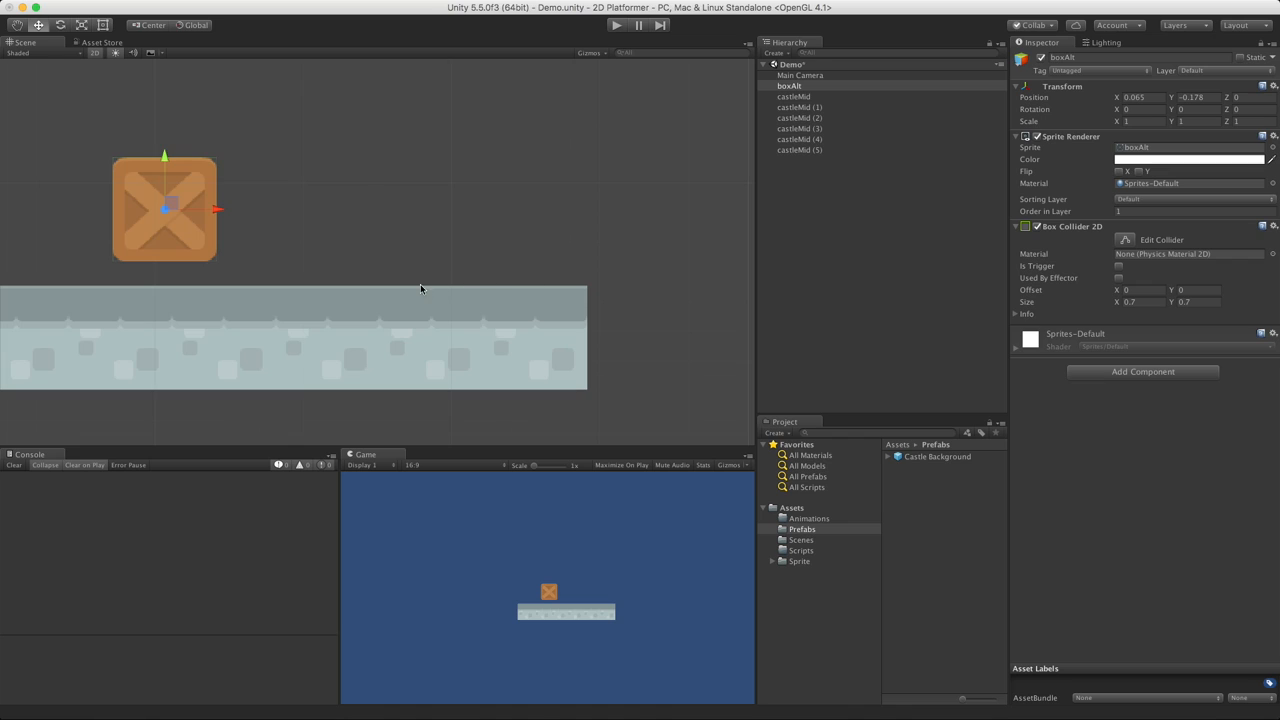
mouse_move(220, 293)
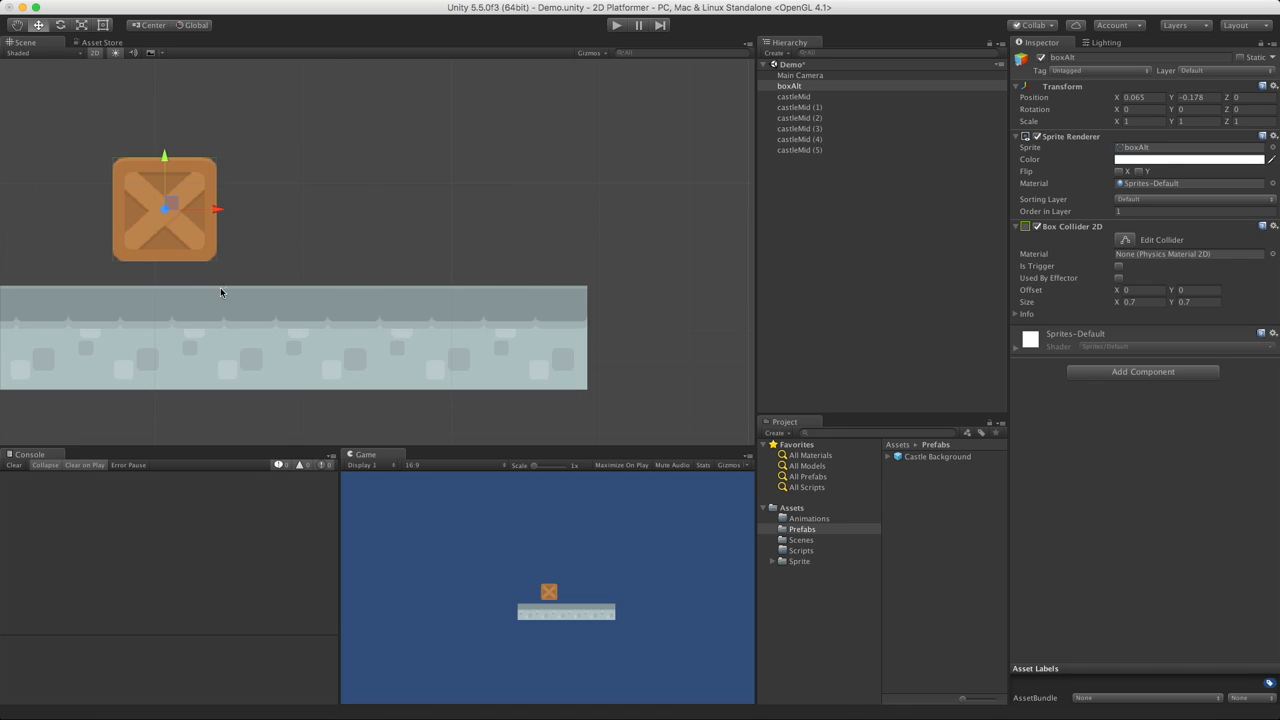
mouse_move(497, 281)
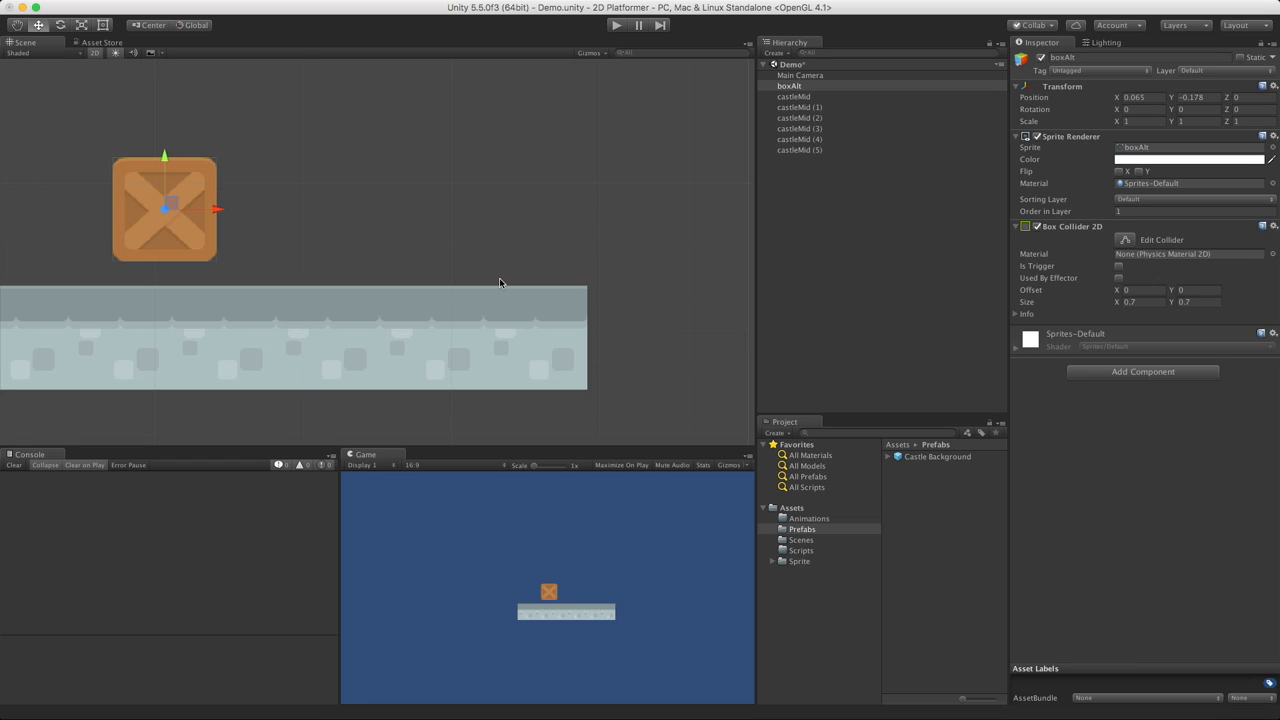
mouse_move(1103, 288)
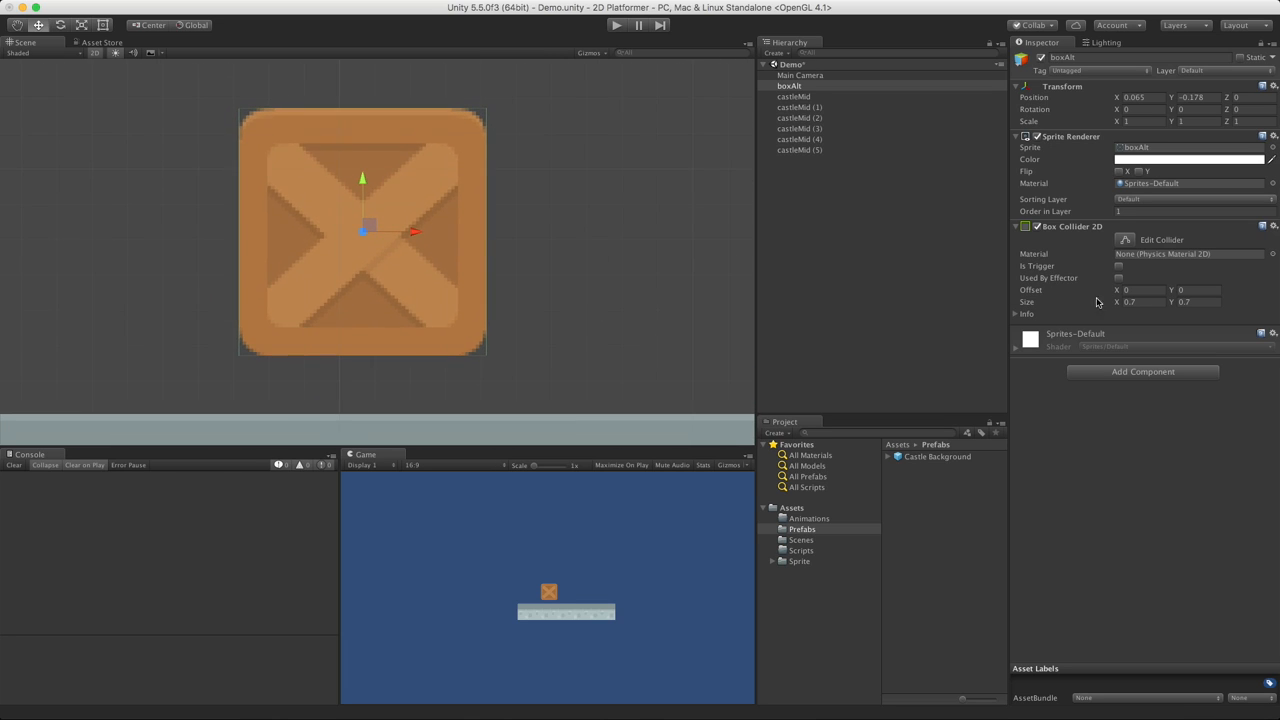
drag(1130, 290, 1100, 290)
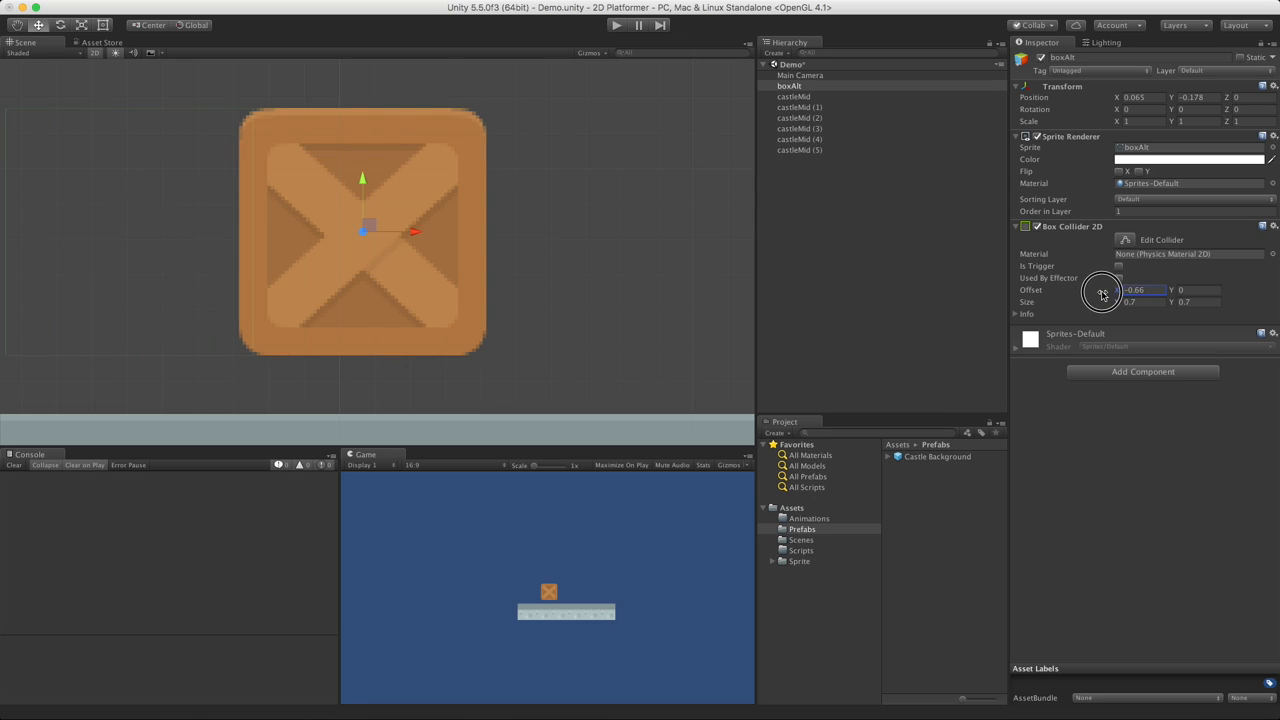
drag(1135, 290, 1120, 290)
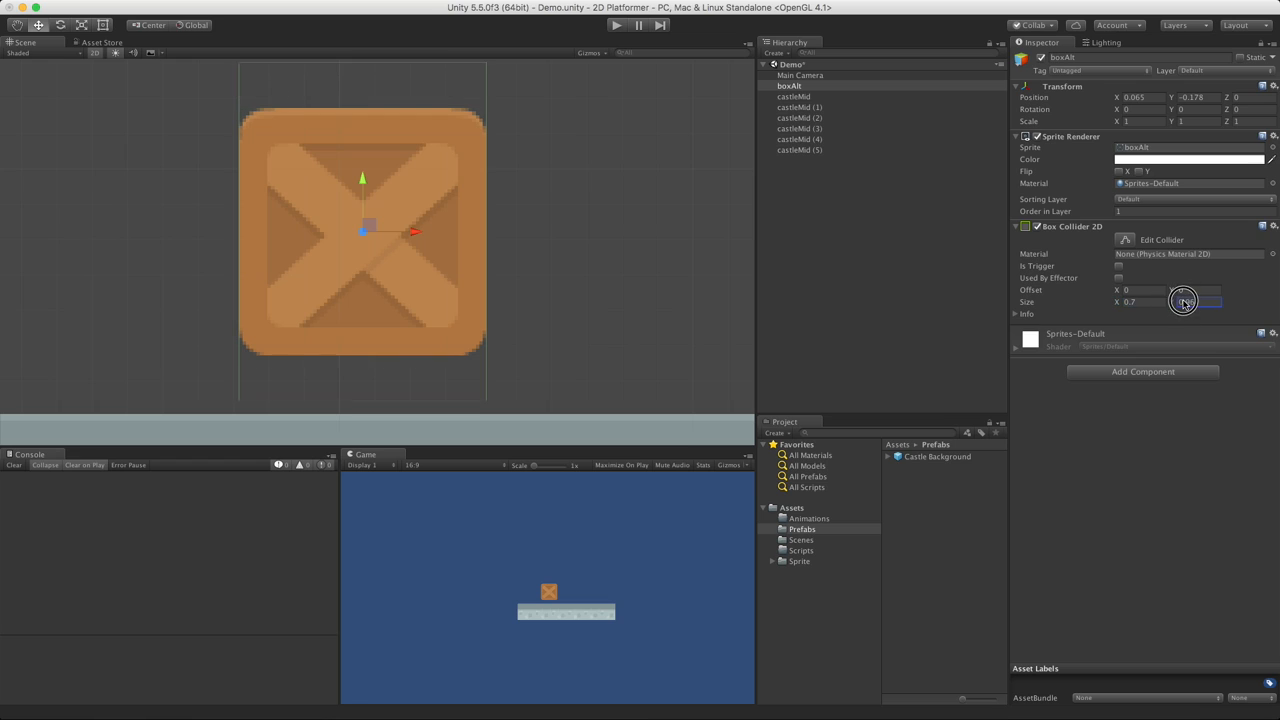
text(0.7)
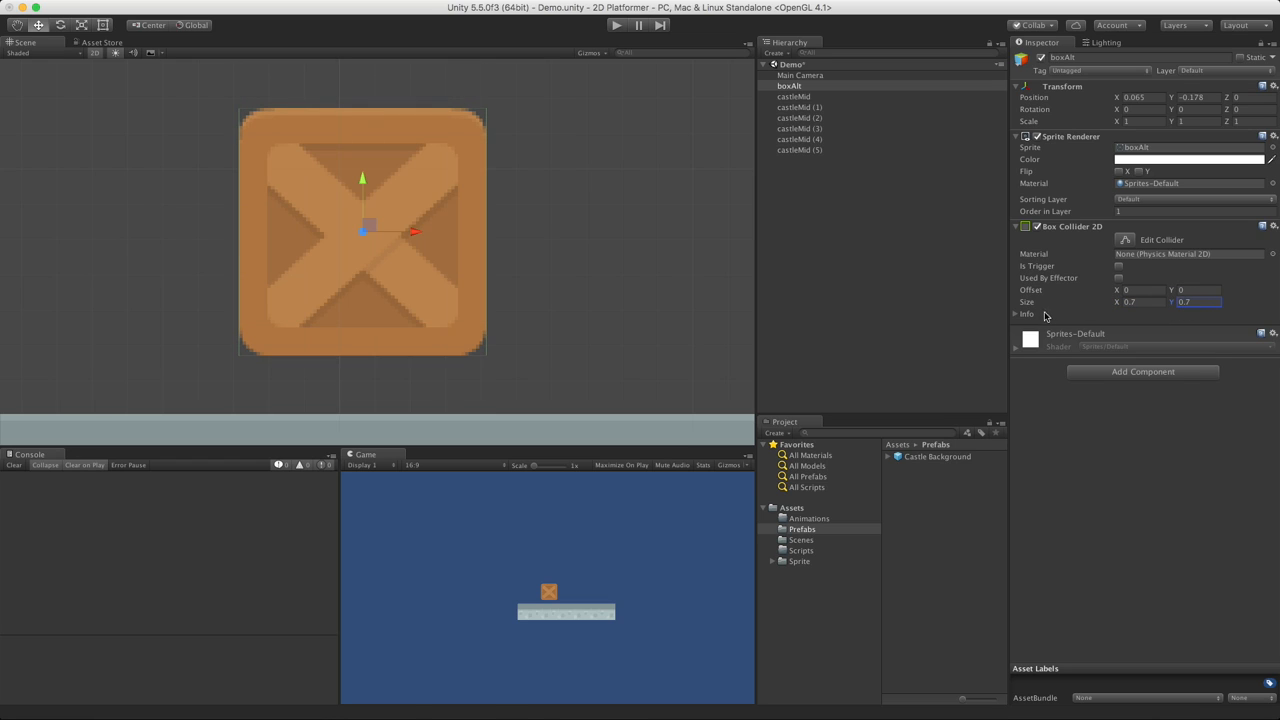
click(1027, 314)
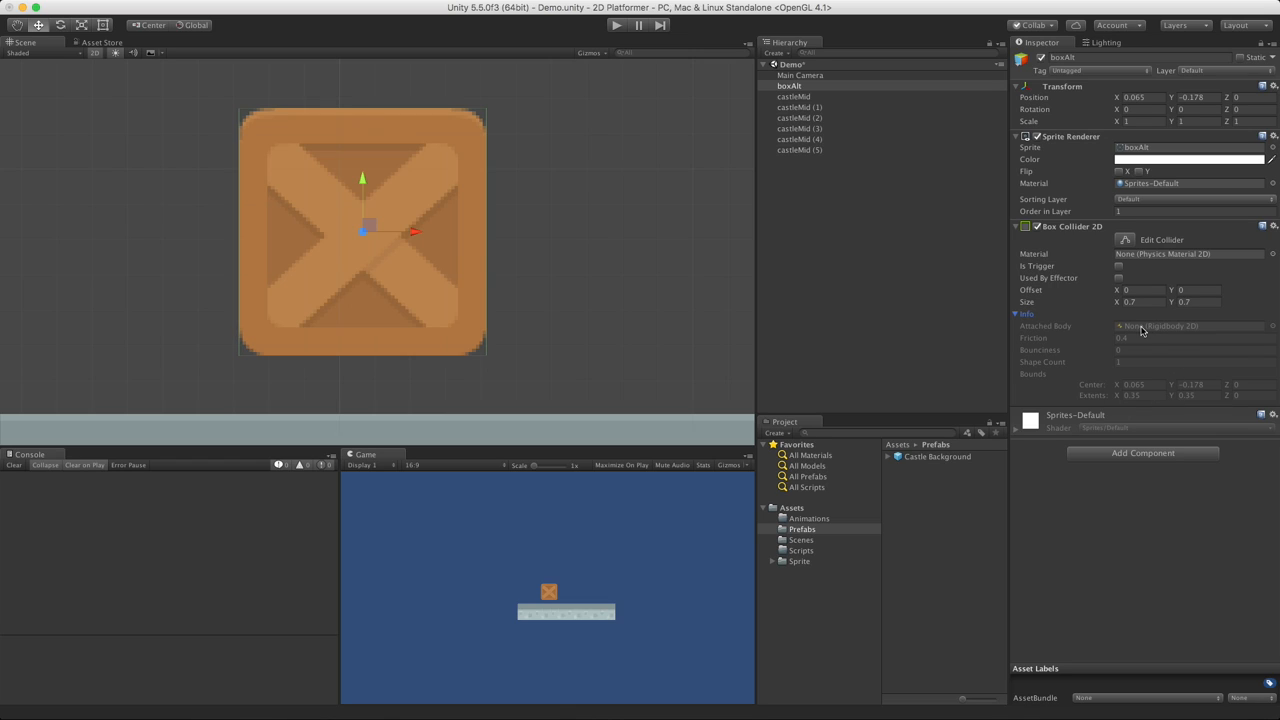
mouse_move(1203, 328)
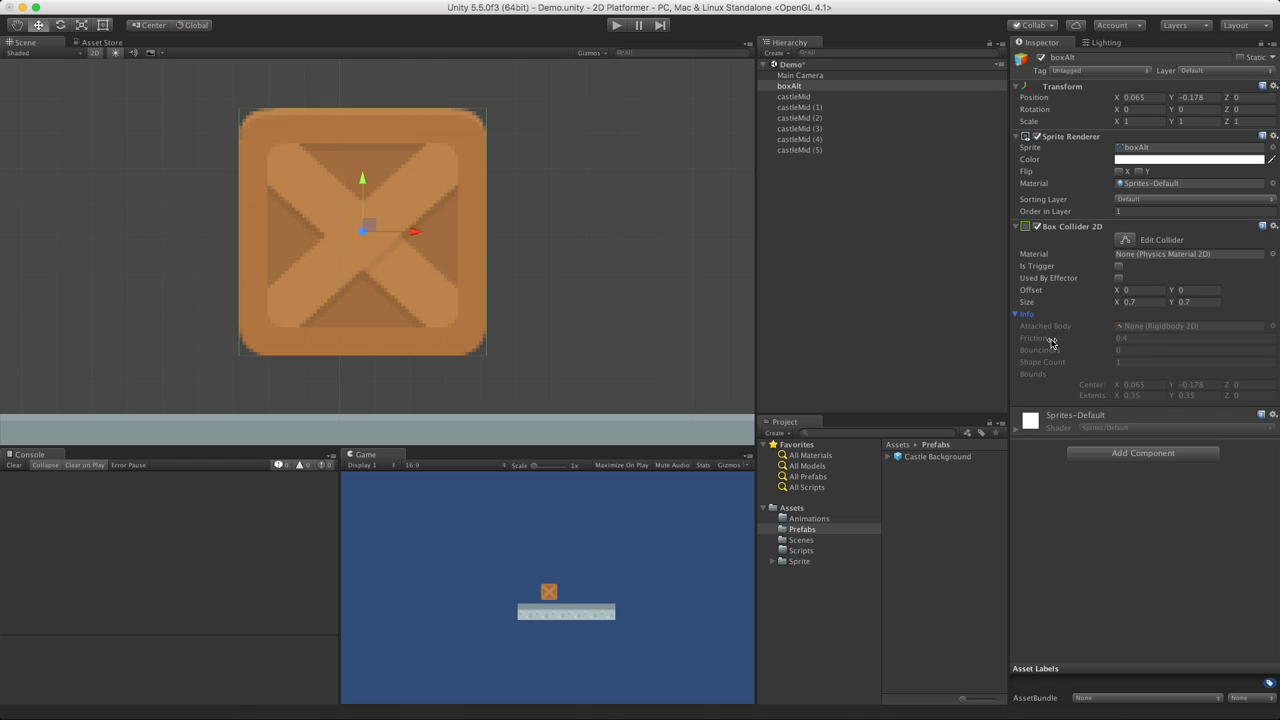
mouse_move(1050, 344)
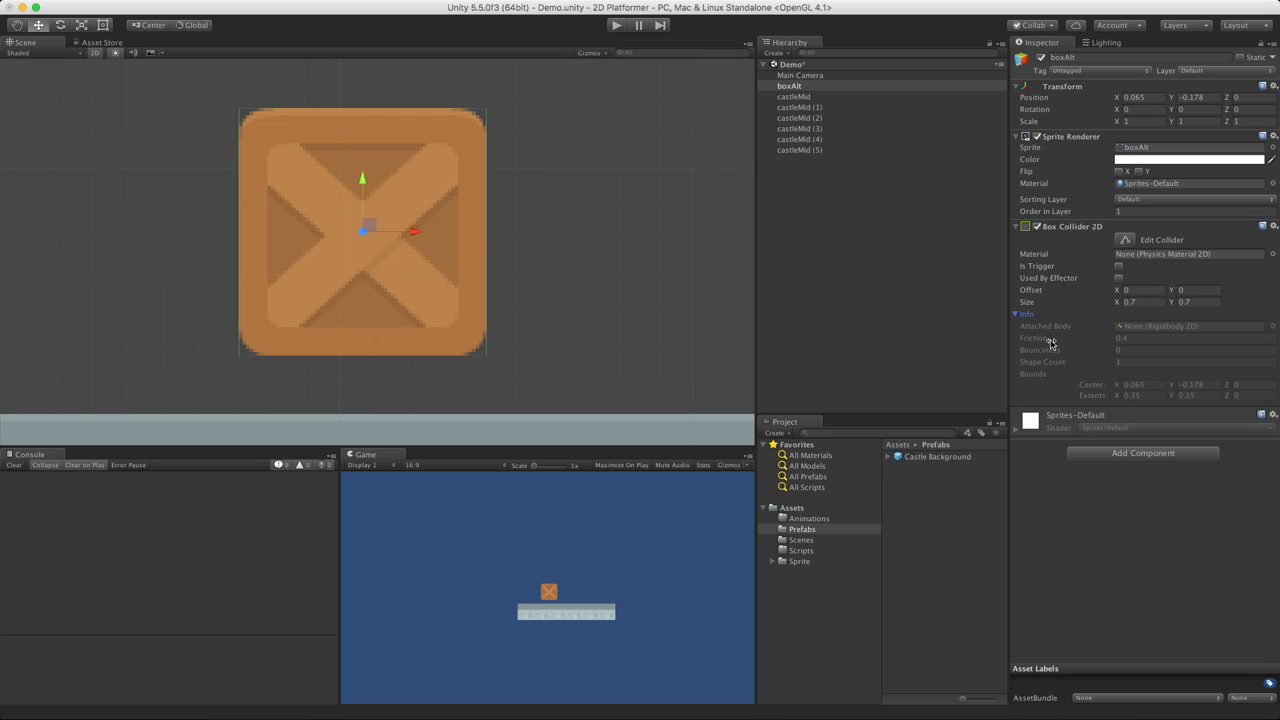
mouse_move(1064, 361)
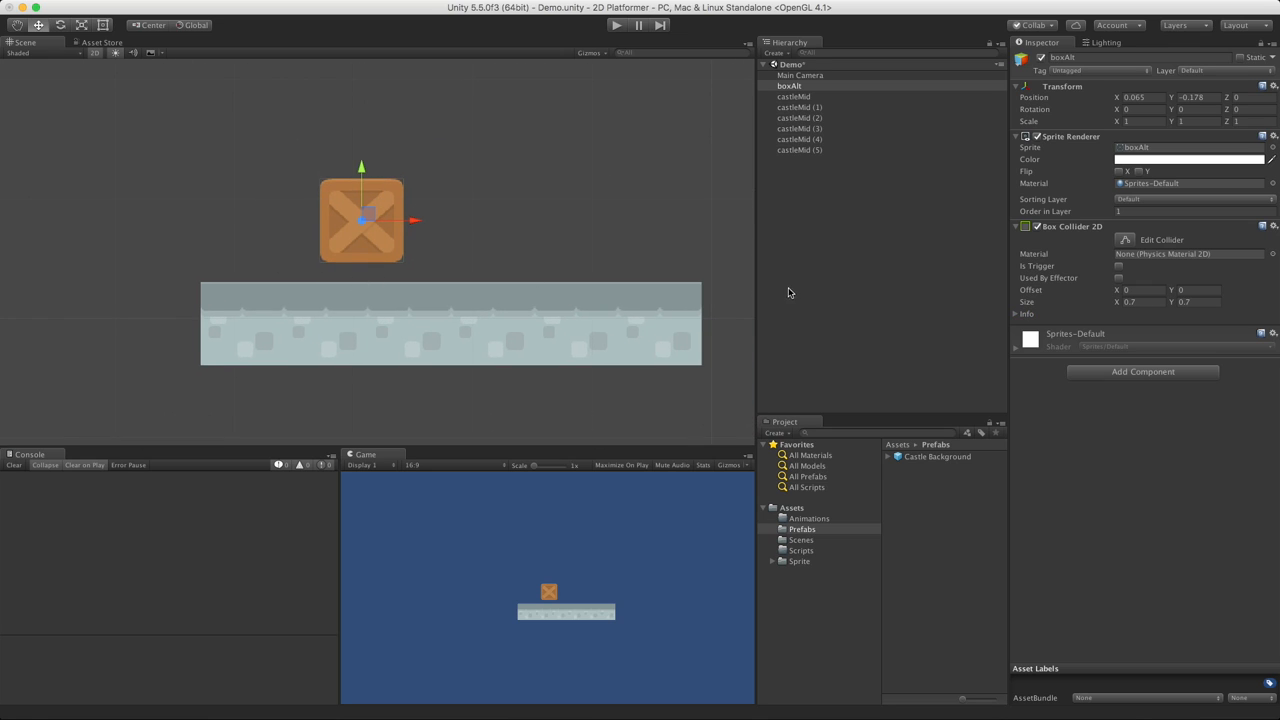
click(793, 96)
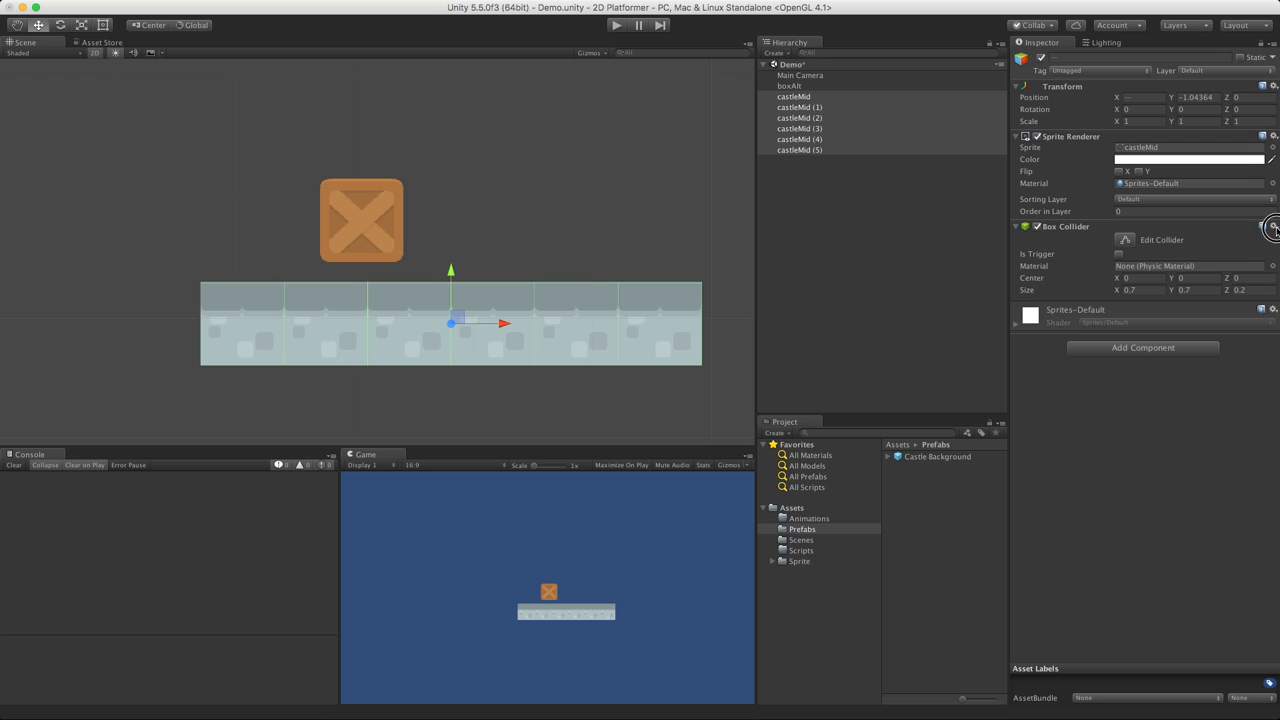
Replace the castleMid tiles' 3D Box Collider with a Box Collider 2D.
click(1272, 226)
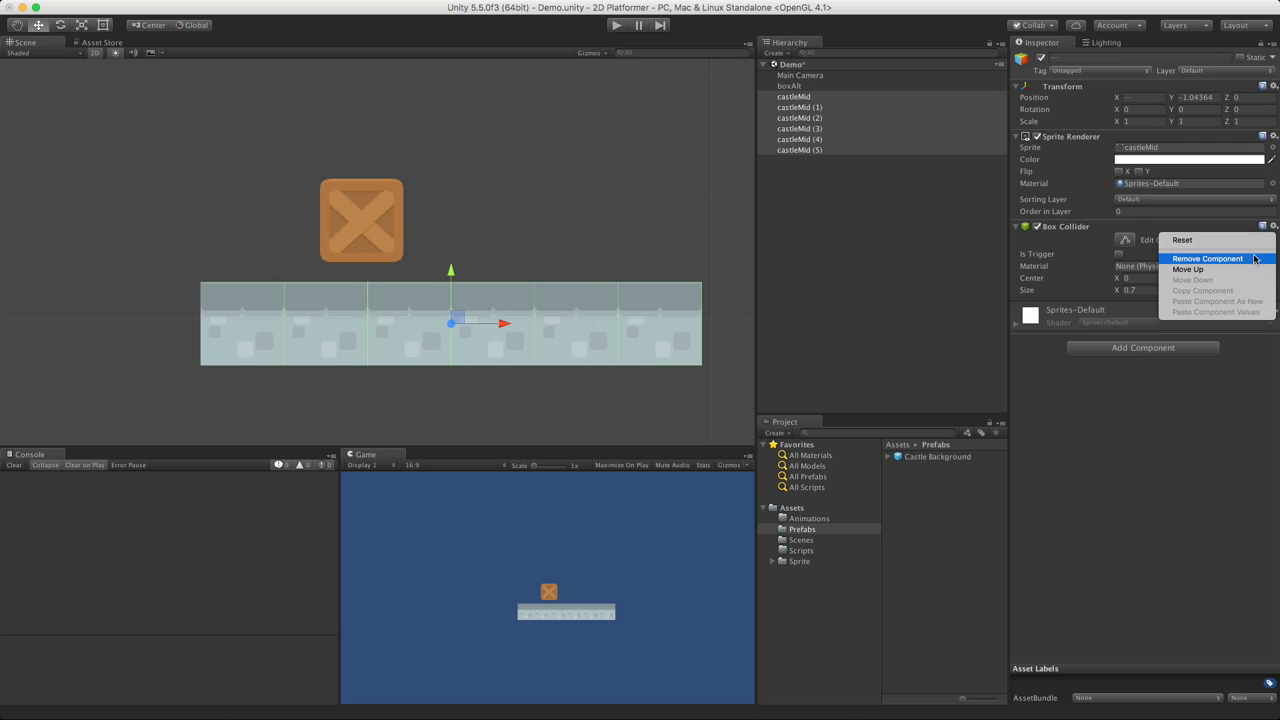
click(1207, 258)
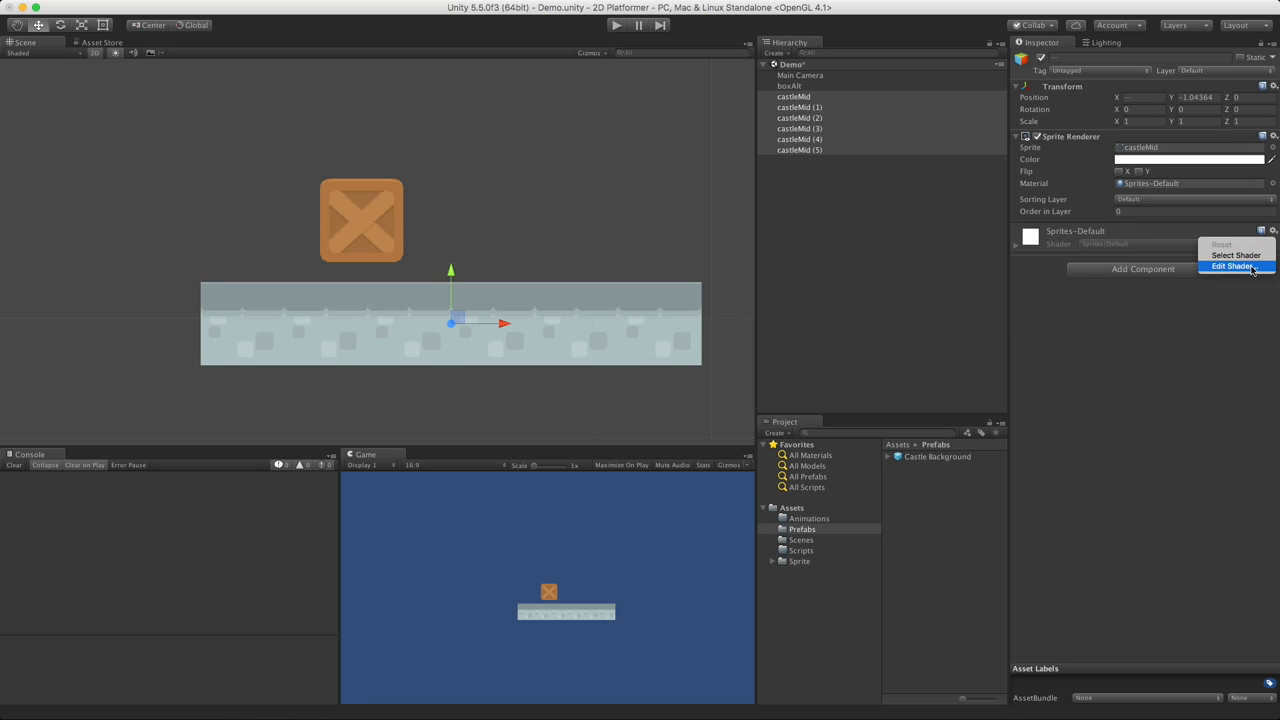
click(1143, 268)
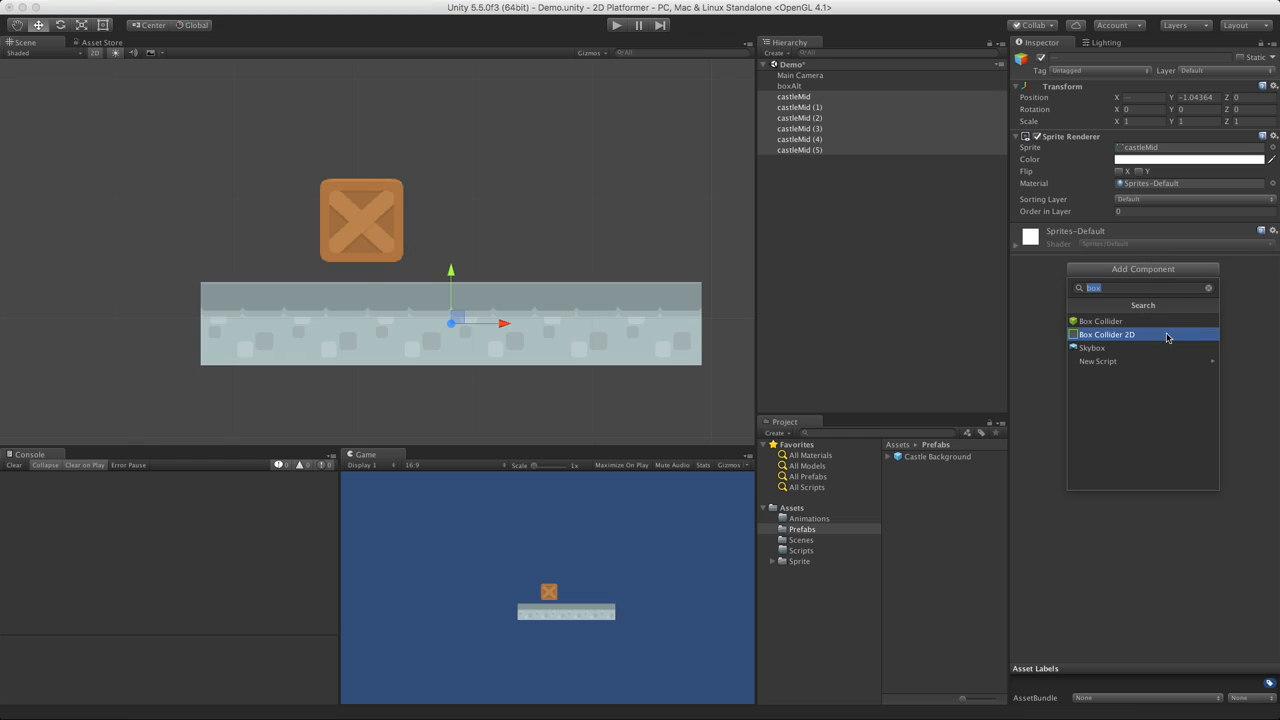
click(1106, 334)
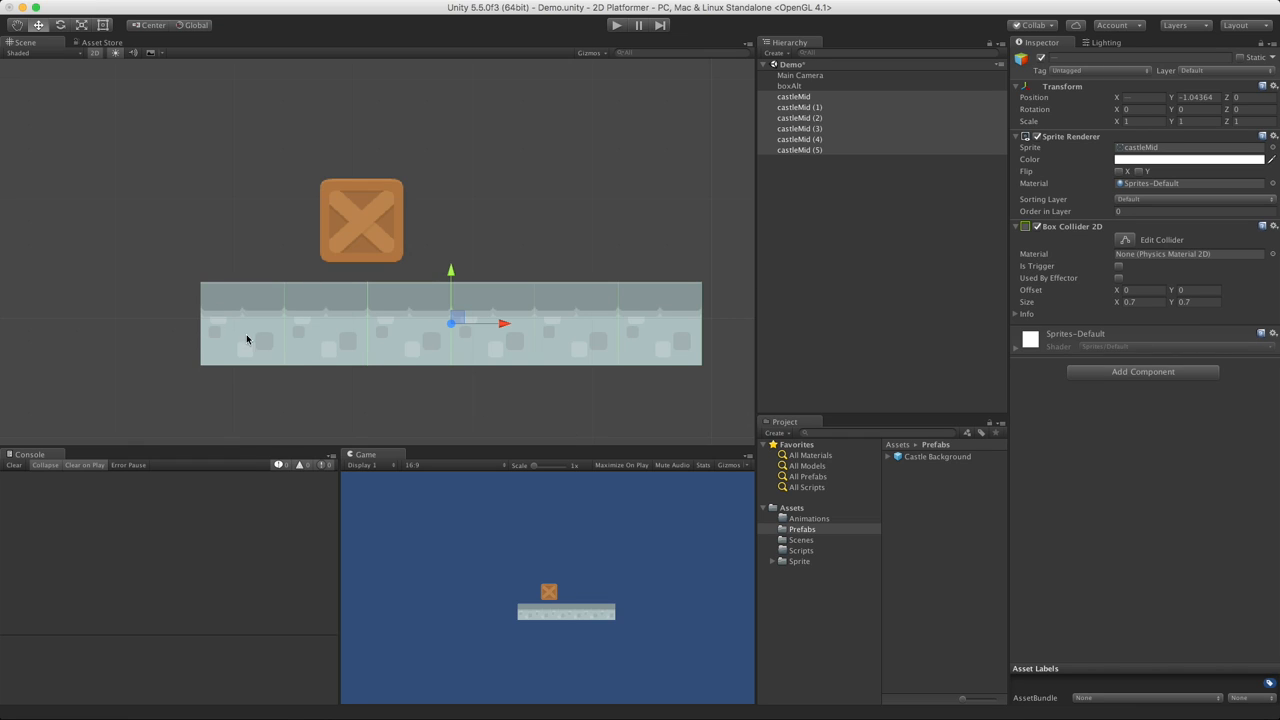
mouse_move(1026, 110)
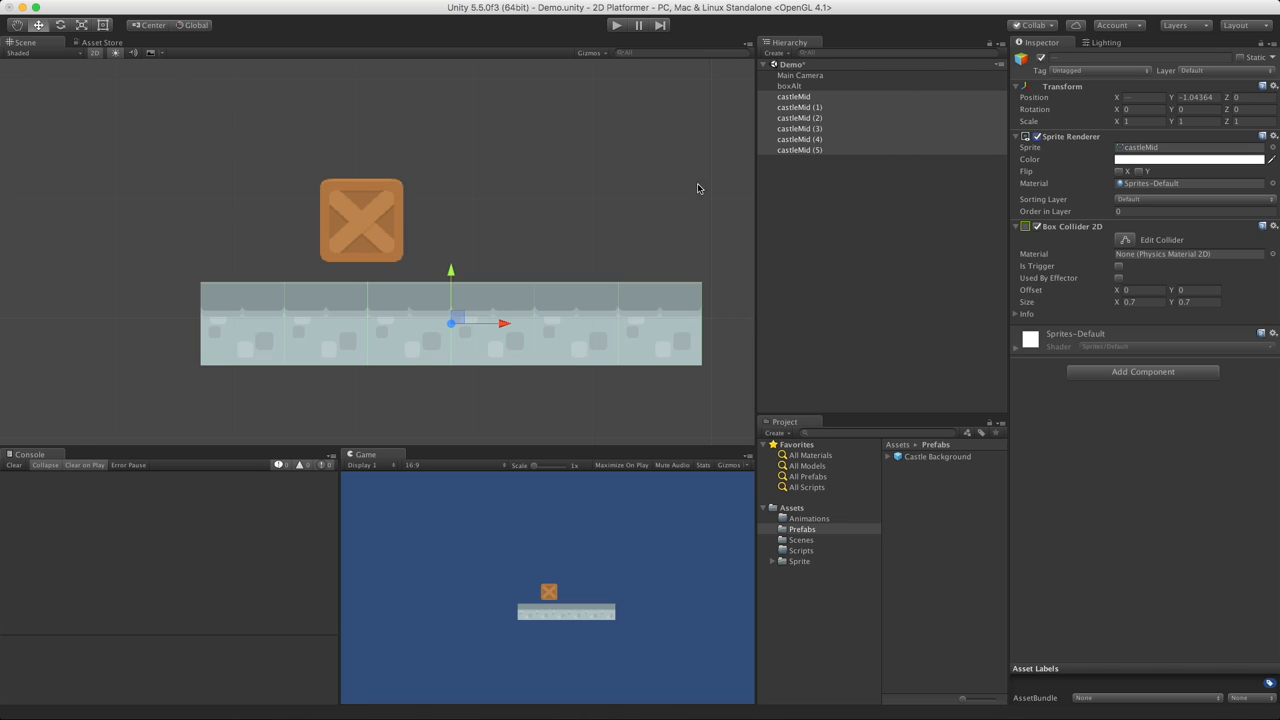
mouse_move(350, 270)
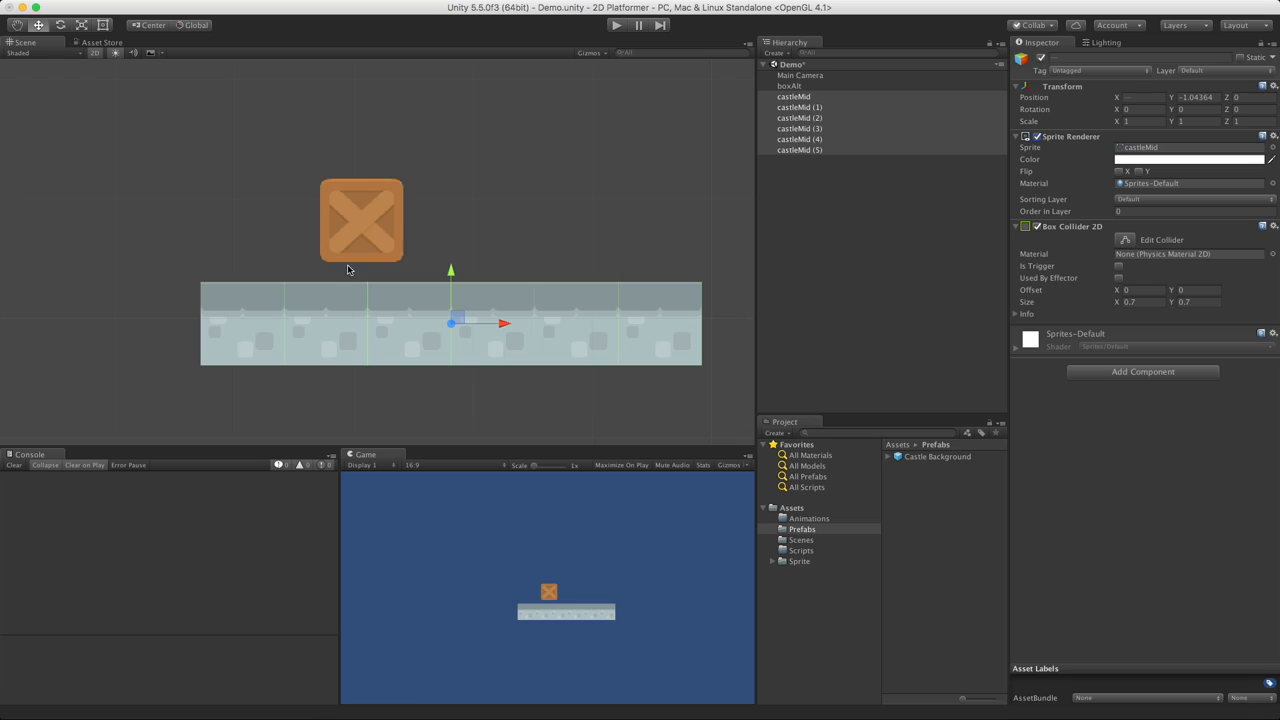
mouse_move(660, 300)
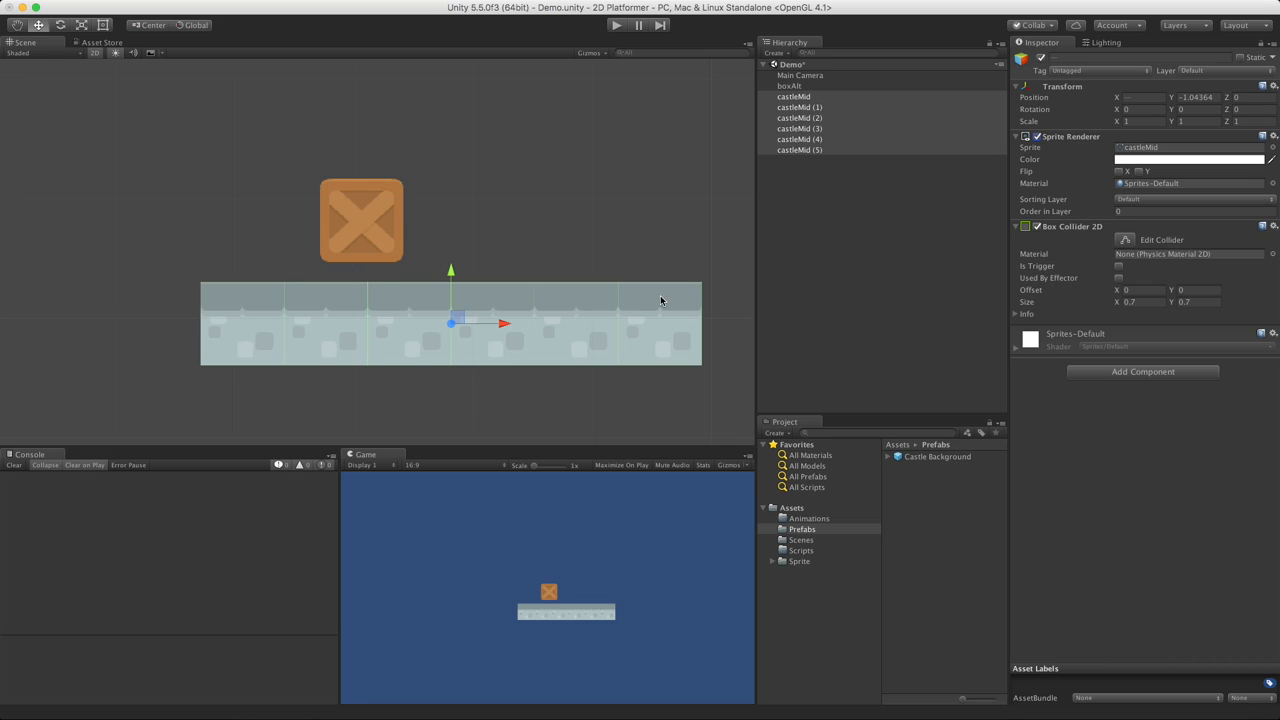
mouse_move(532, 262)
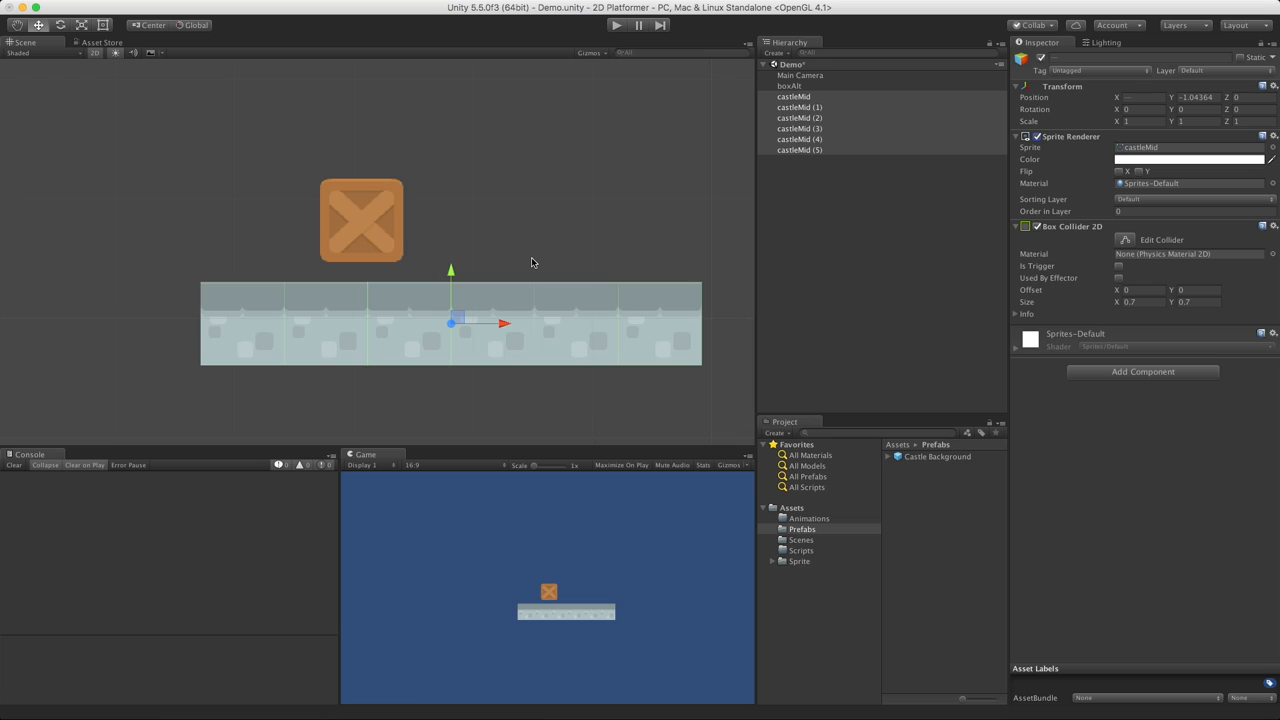
mouse_move(662, 334)
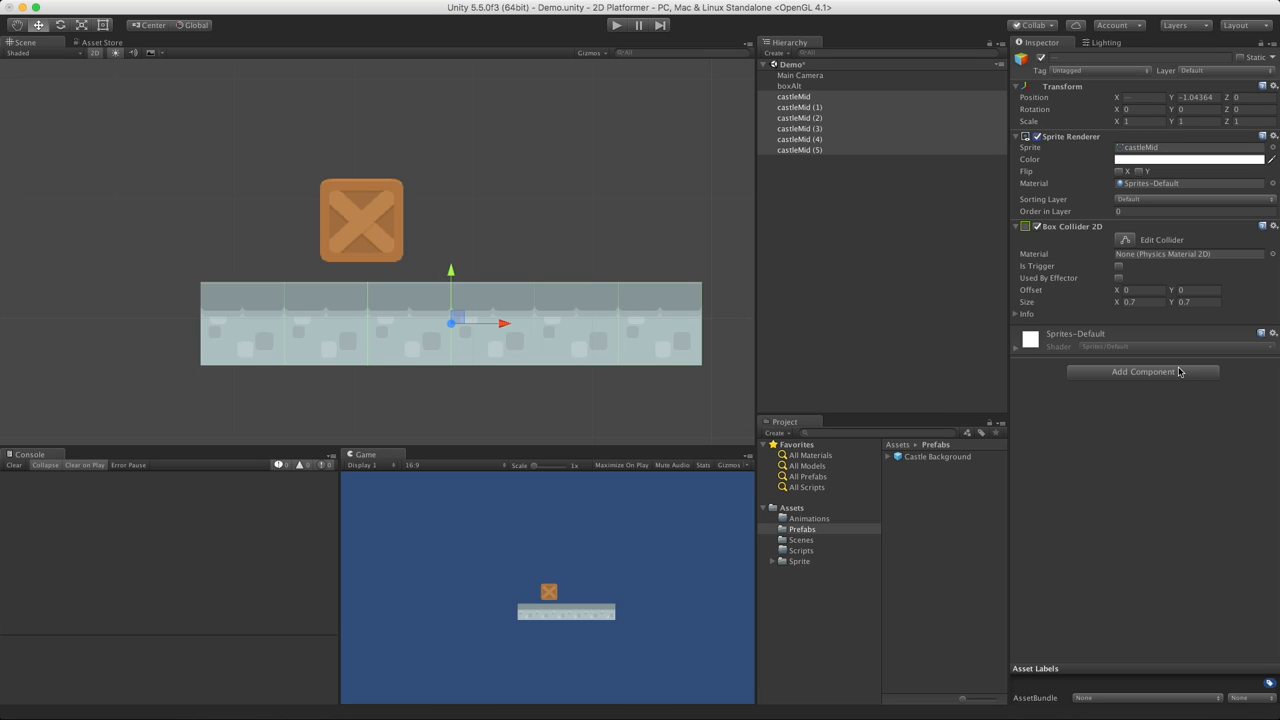
Clear the tile selection and create an empty game object named 'platform'.
click(1272, 226)
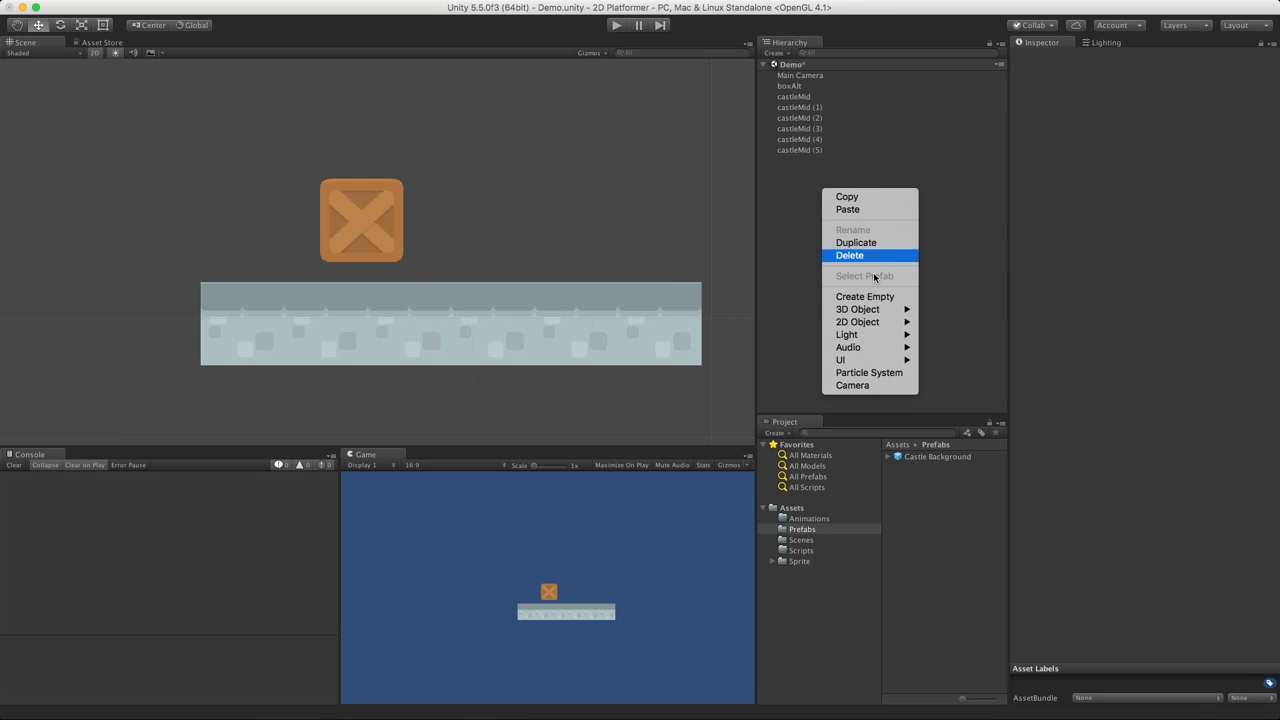
click(865, 296)
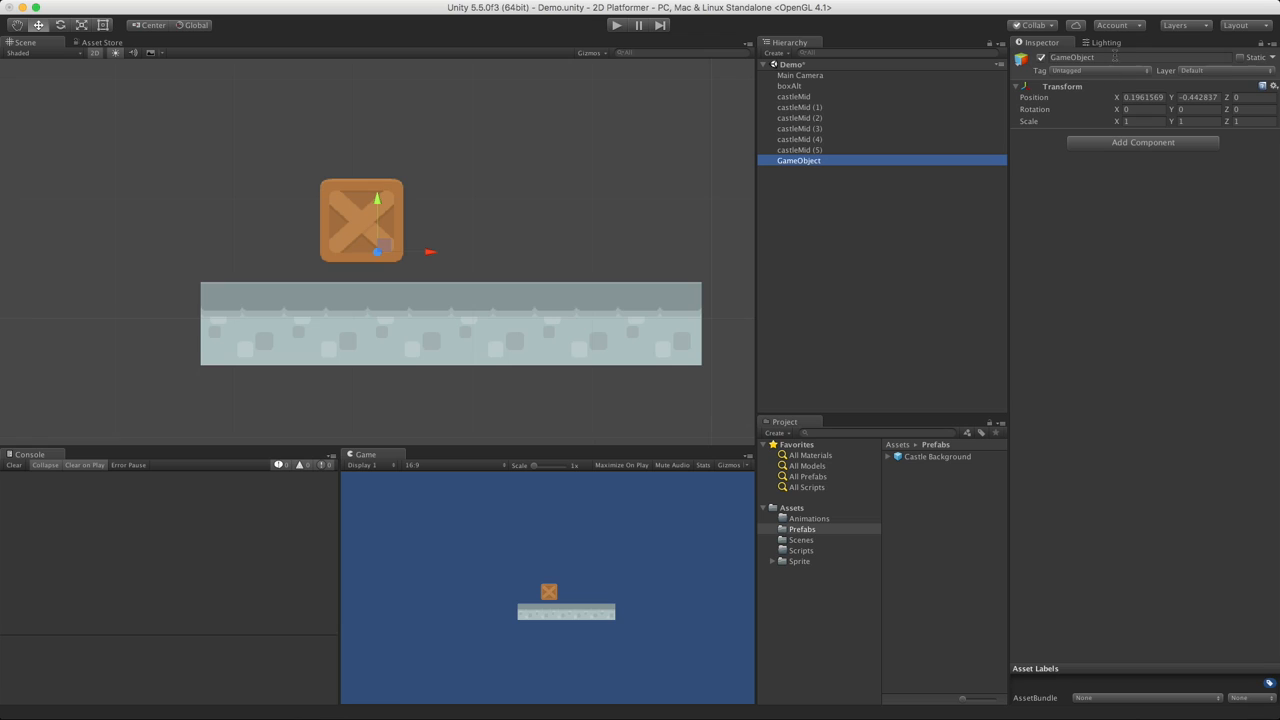
text(platform)
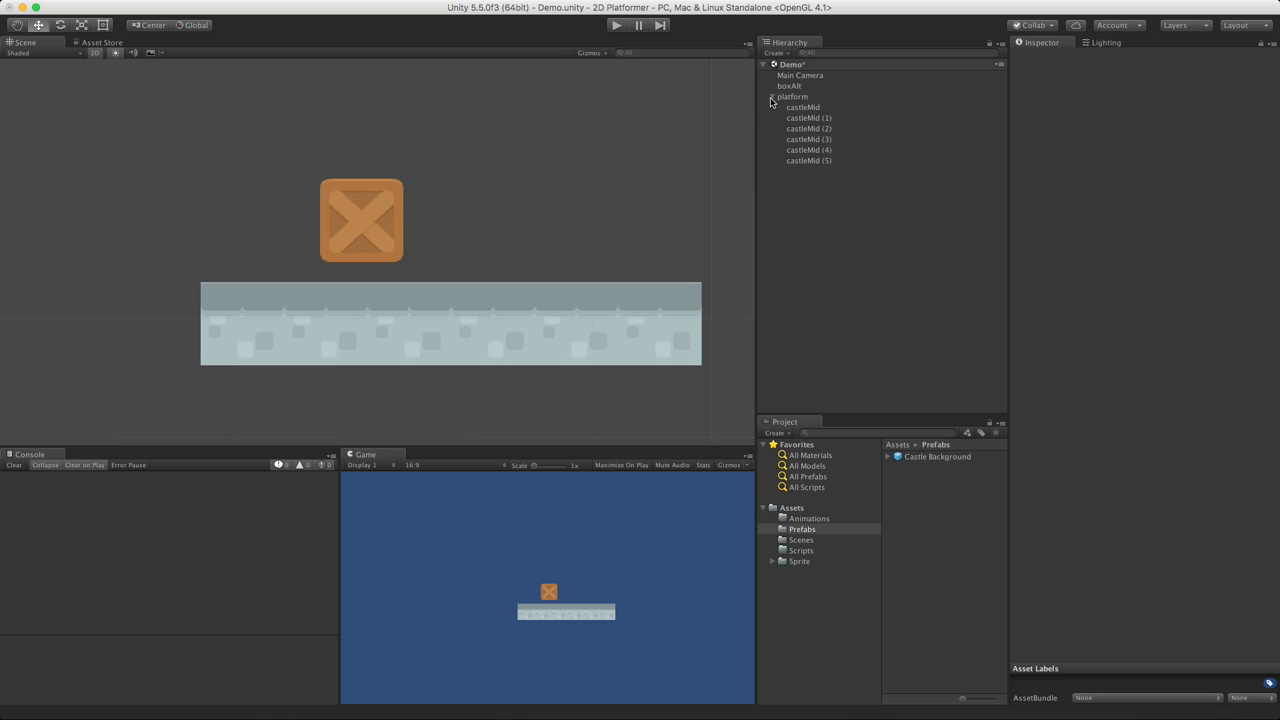
Add a Box Collider 2D to platform, stretched to about 4.21 by 0.70.
click(791, 96)
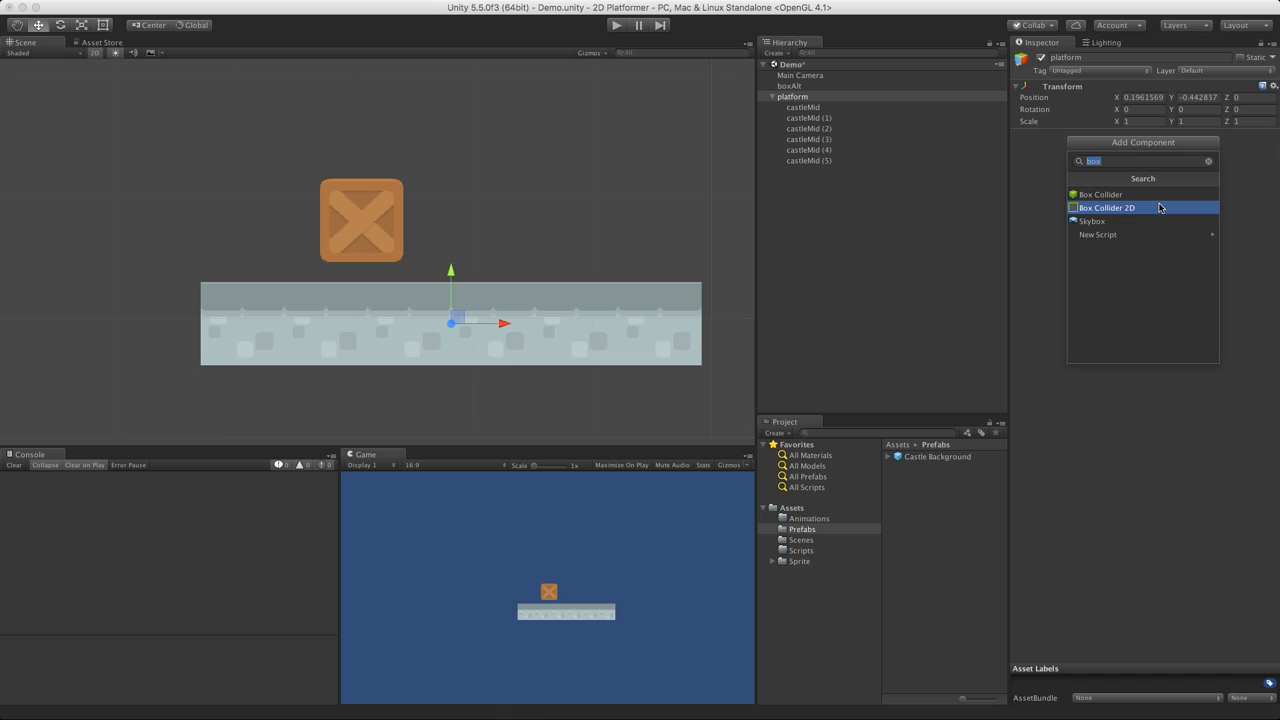
click(1107, 207)
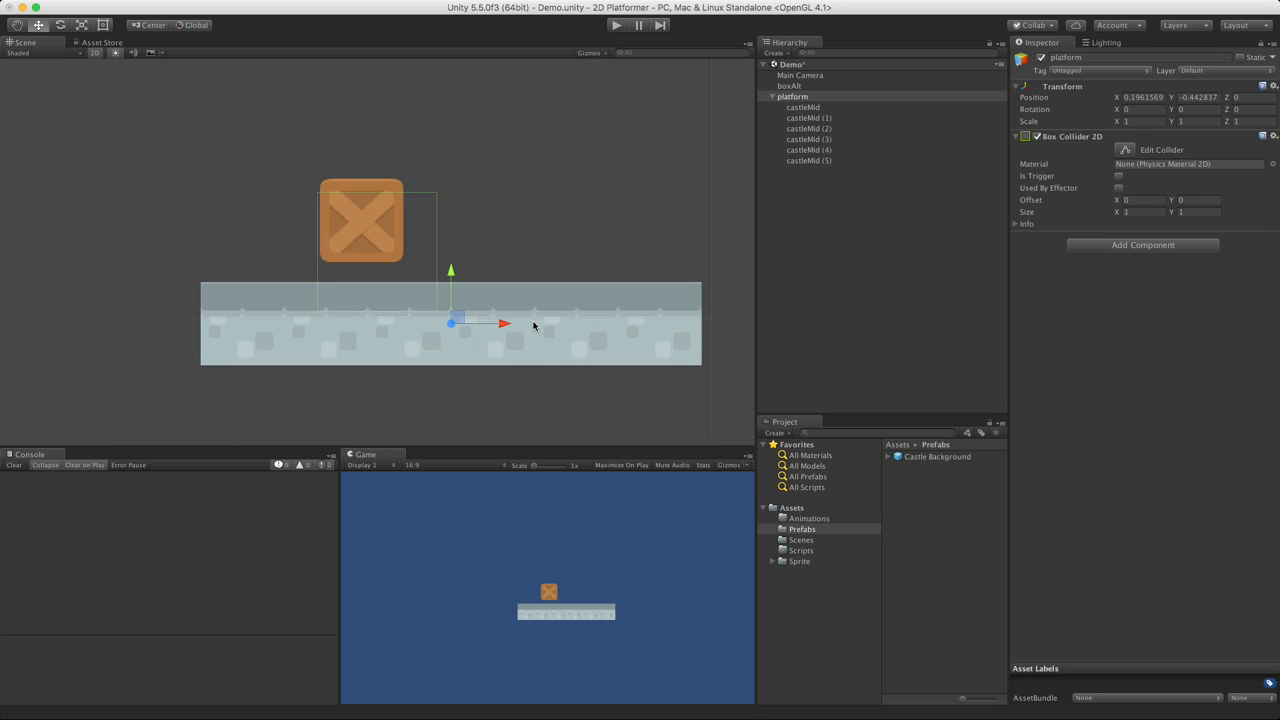
mouse_move(401, 241)
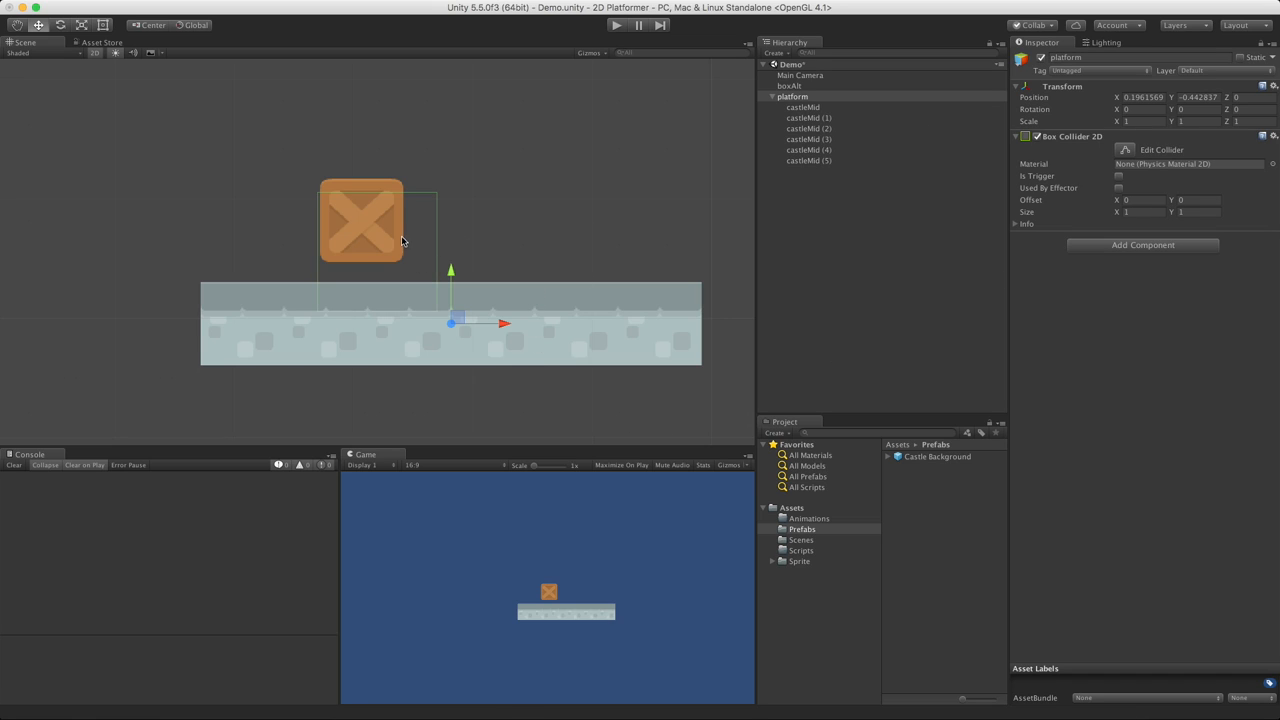
mouse_move(496, 227)
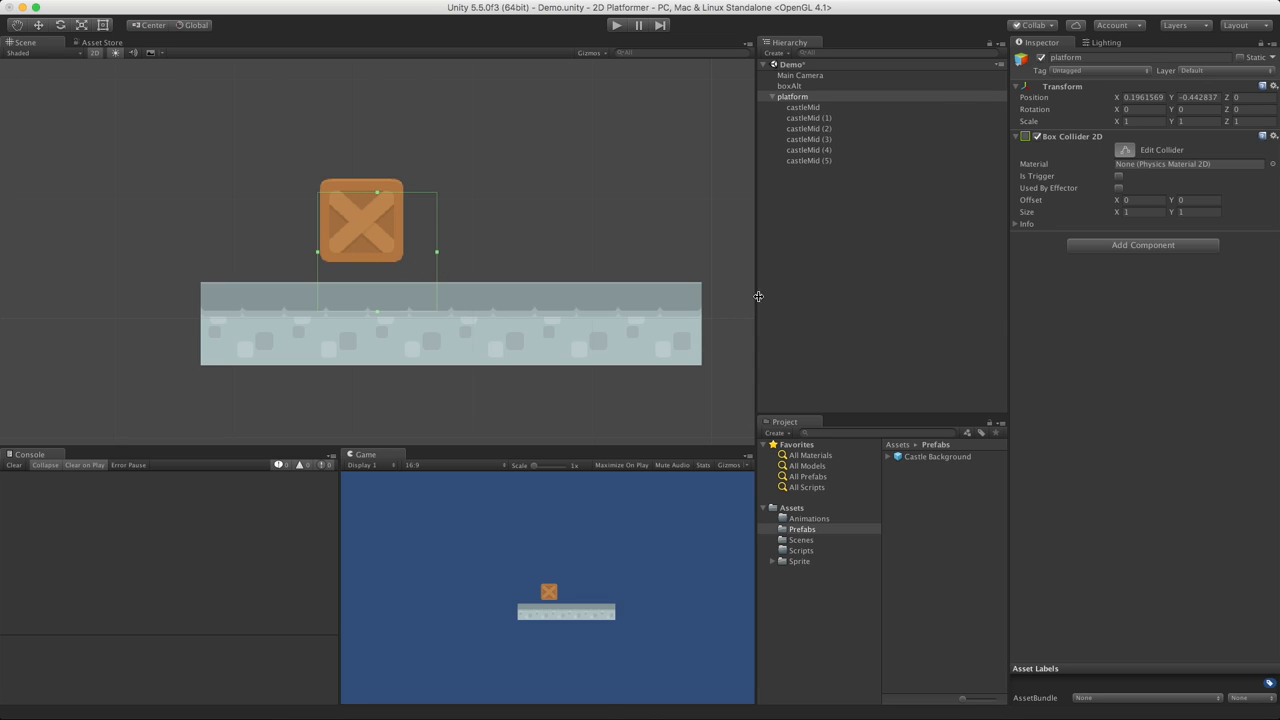
mouse_move(377, 192)
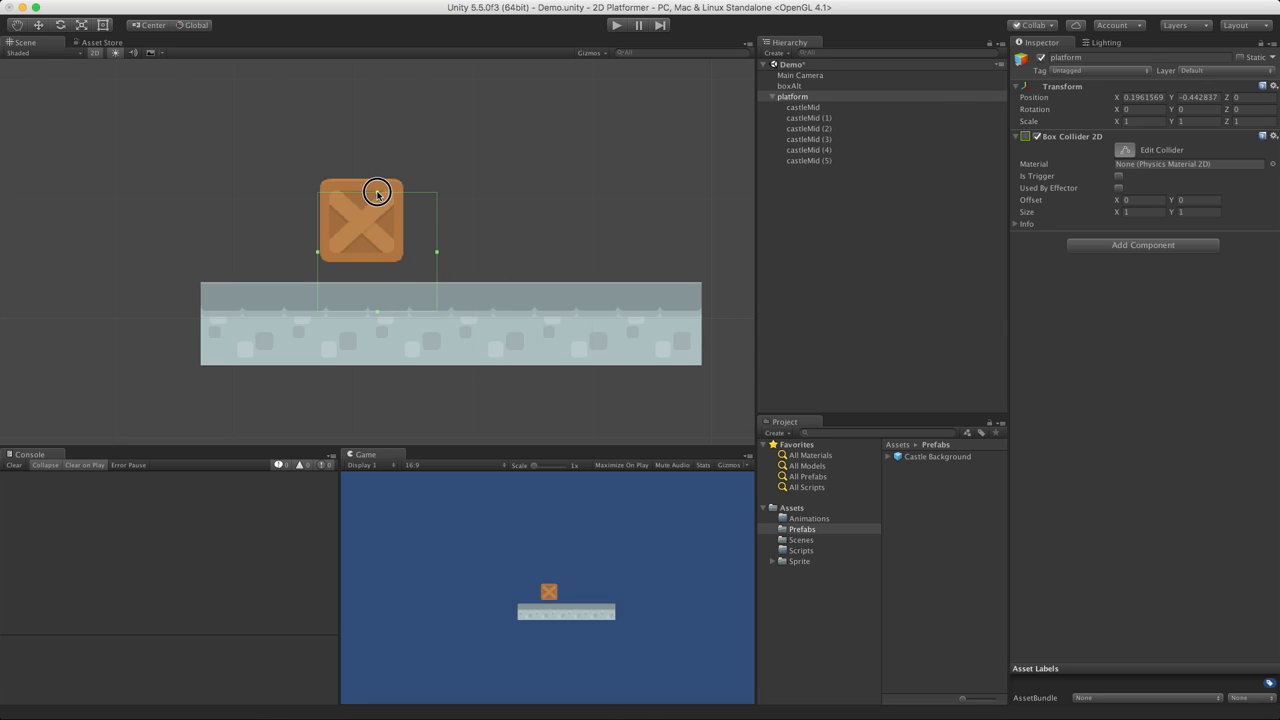
drag(377, 190, 377, 291)
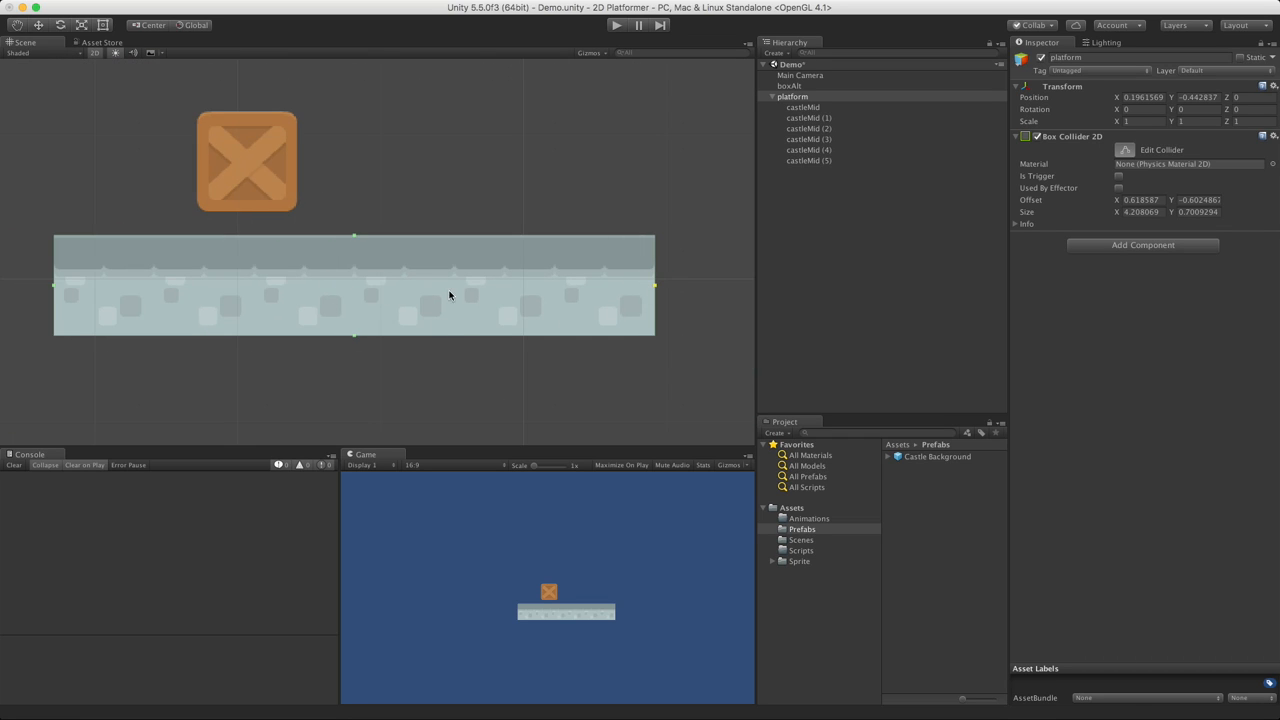
click(803, 107)
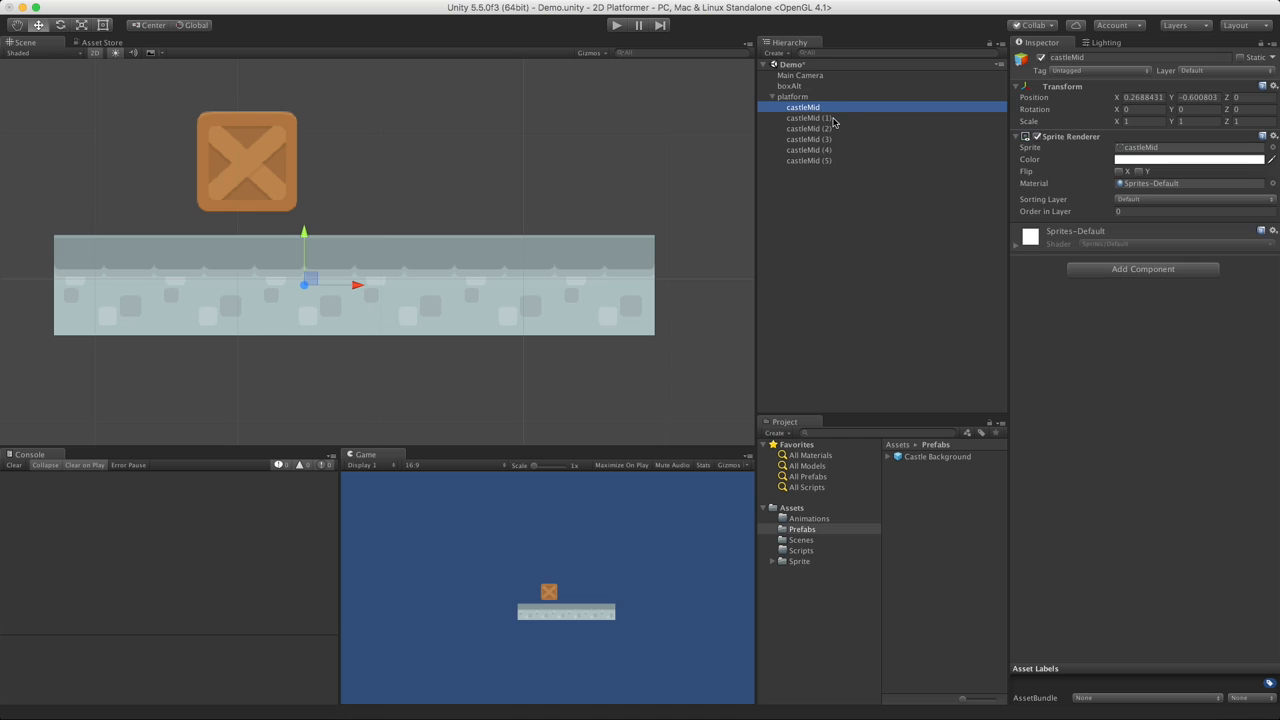
click(809, 160)
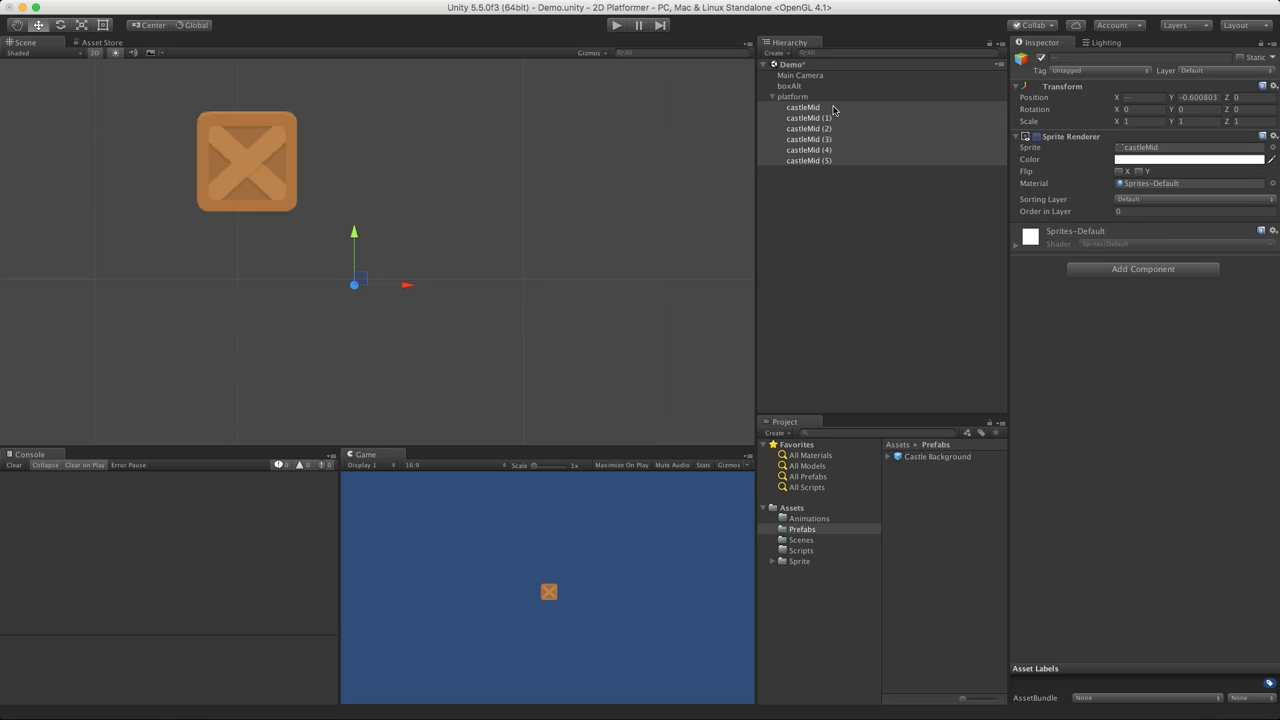
click(793, 96)
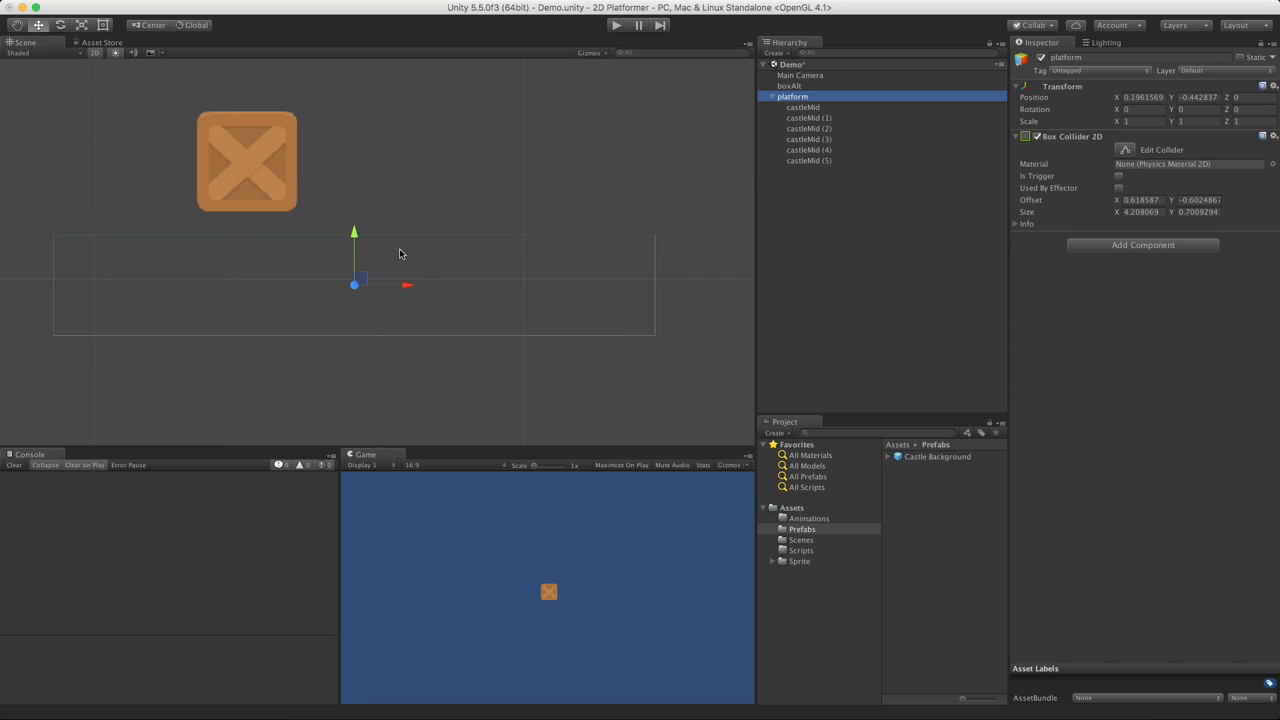
mouse_move(282, 97)
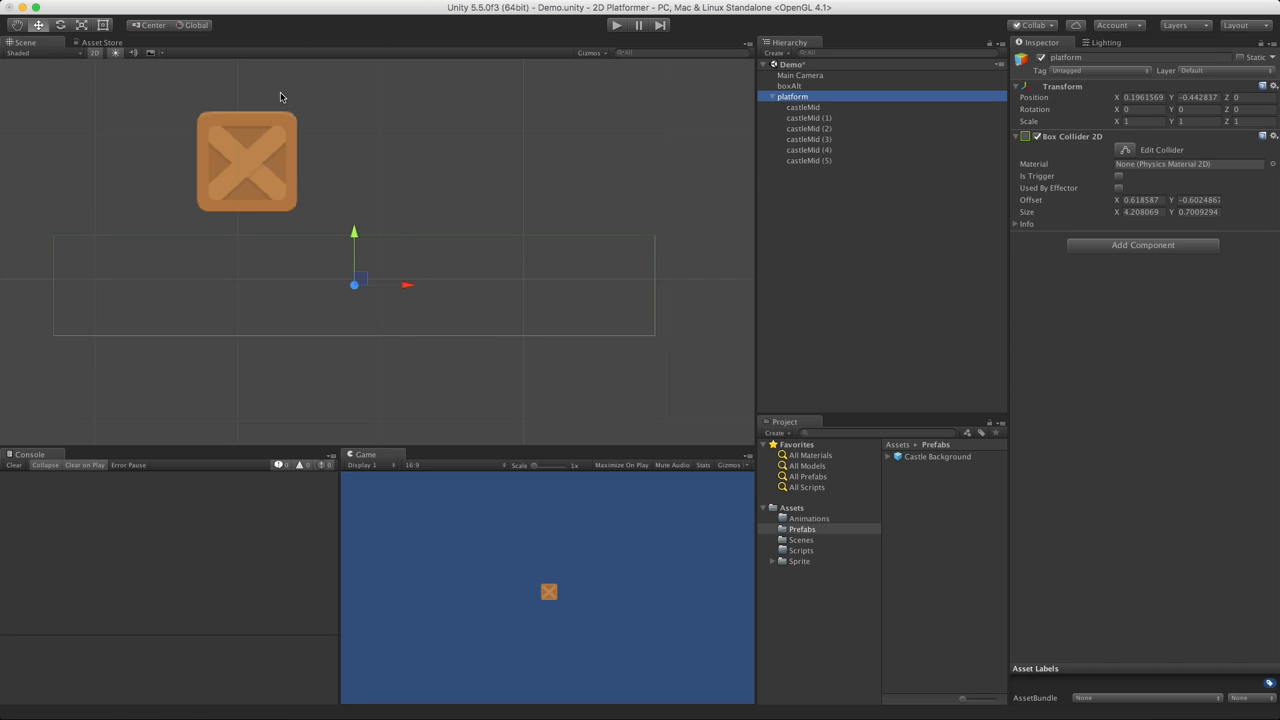
mouse_move(466, 220)
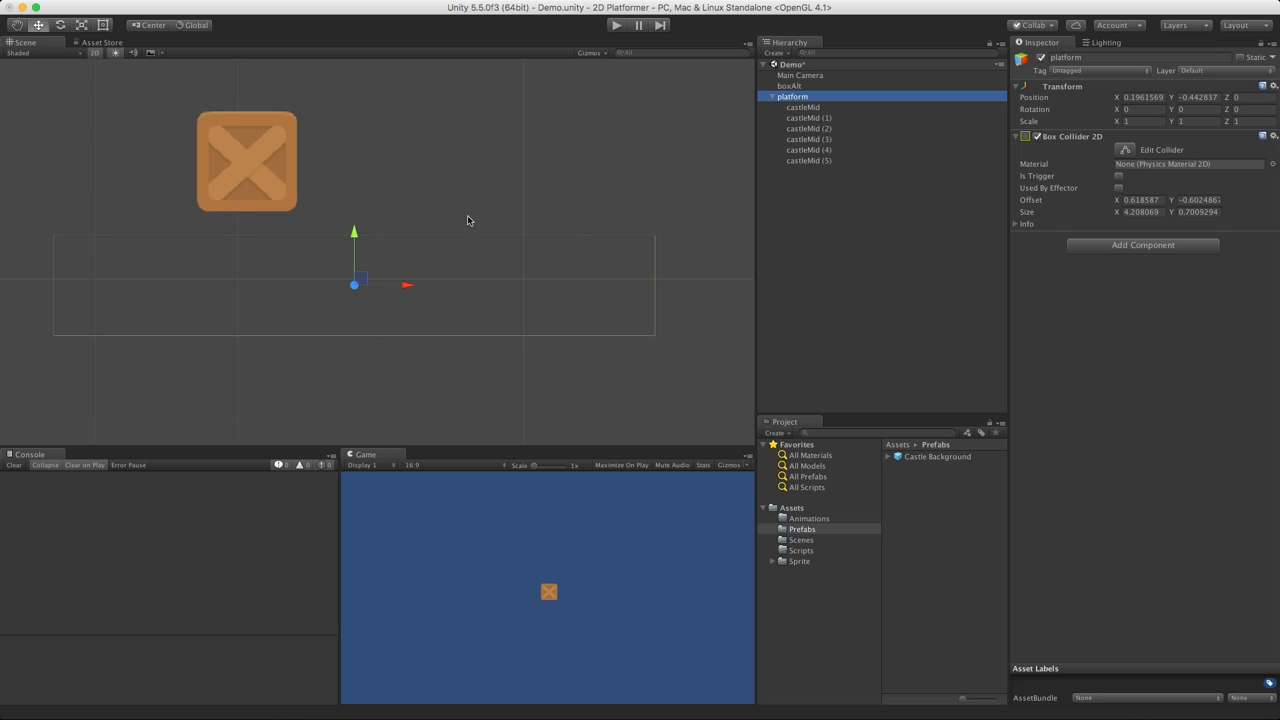
mouse_move(784, 124)
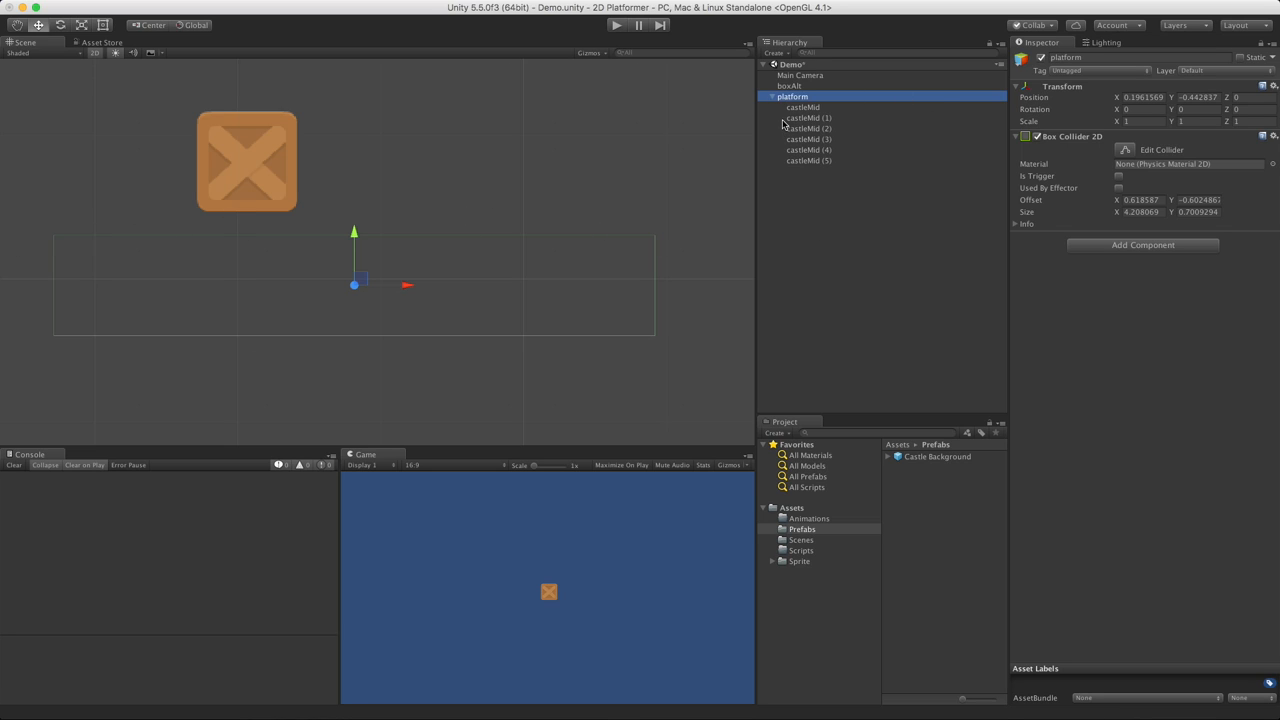
click(804, 107)
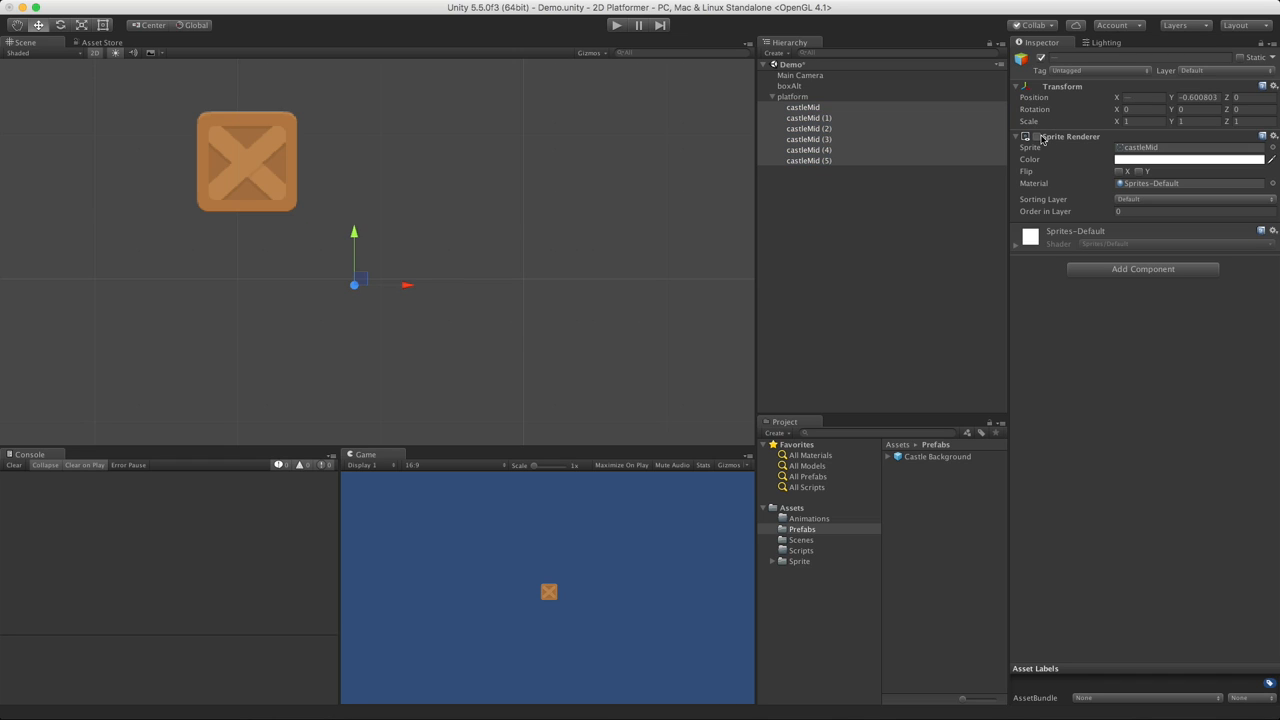
click(1026, 137)
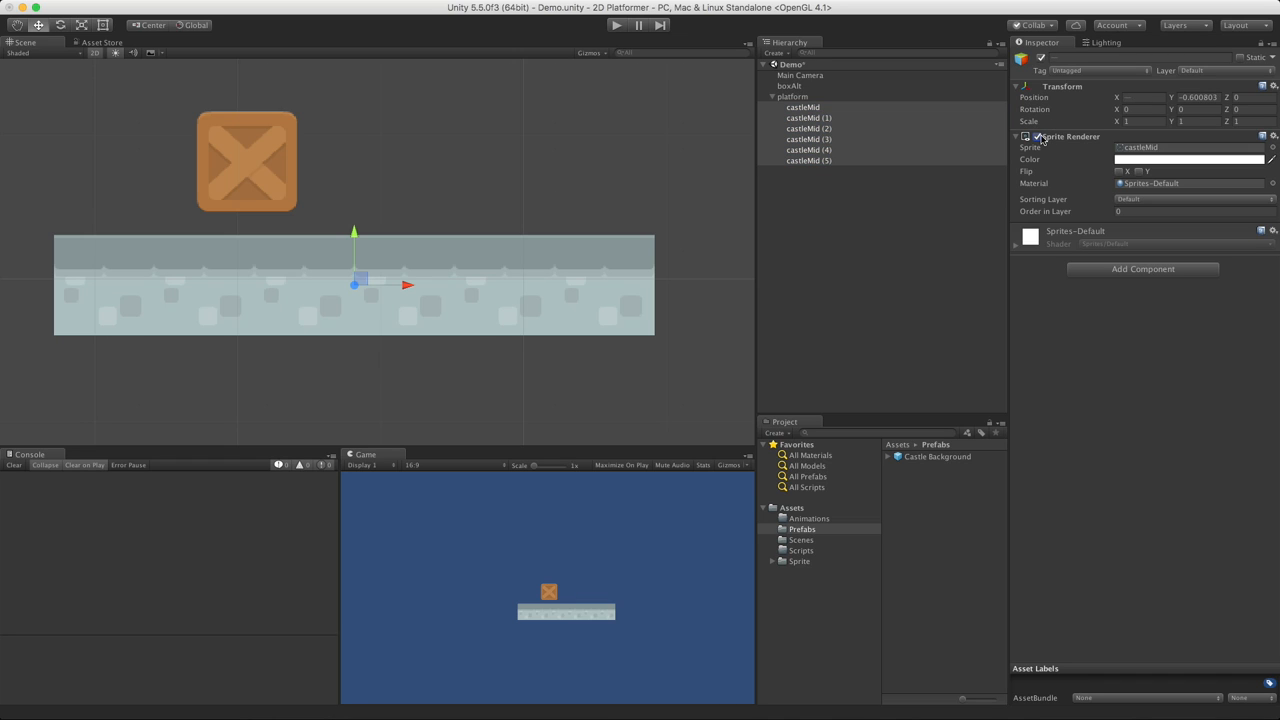
click(1025, 137)
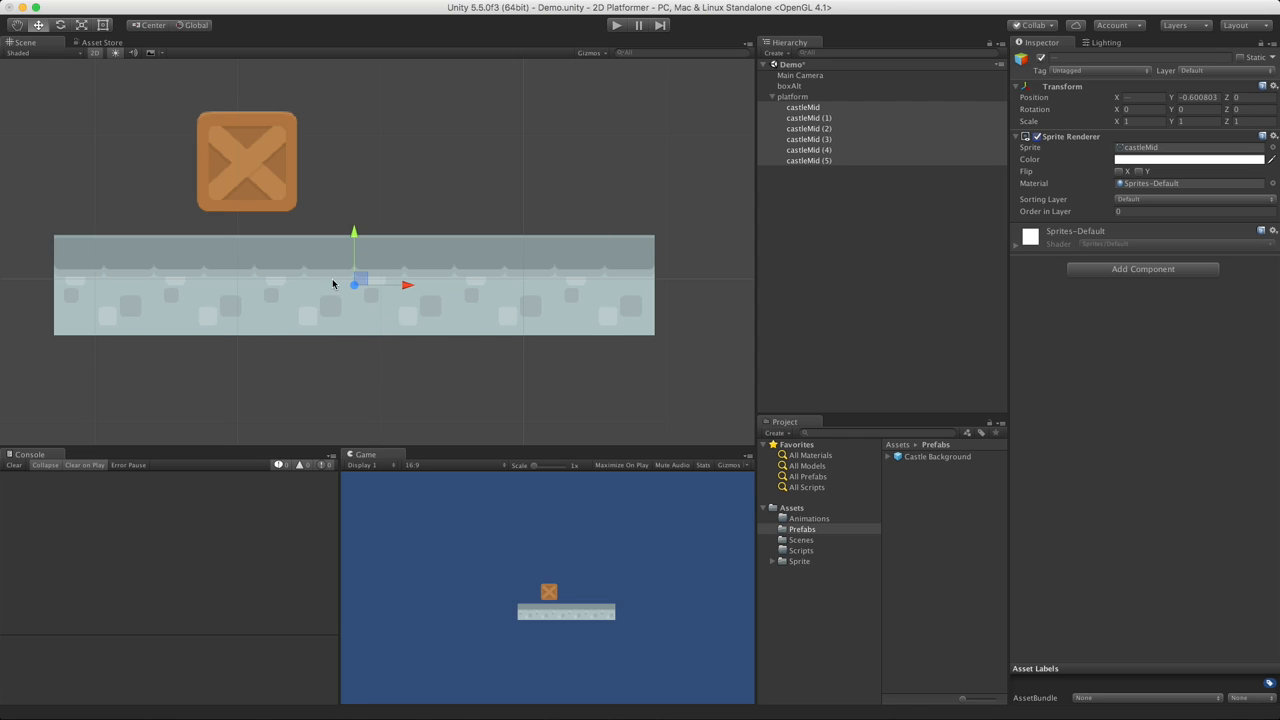
click(789, 85)
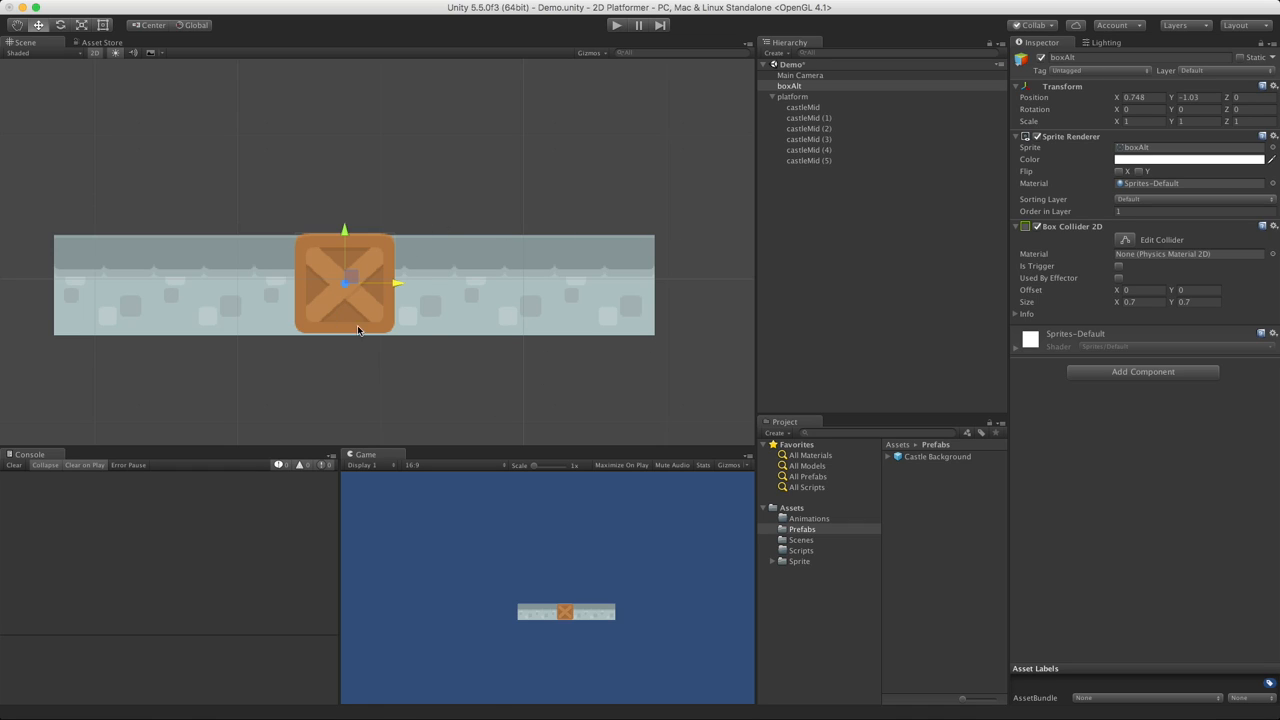
mouse_move(126, 349)
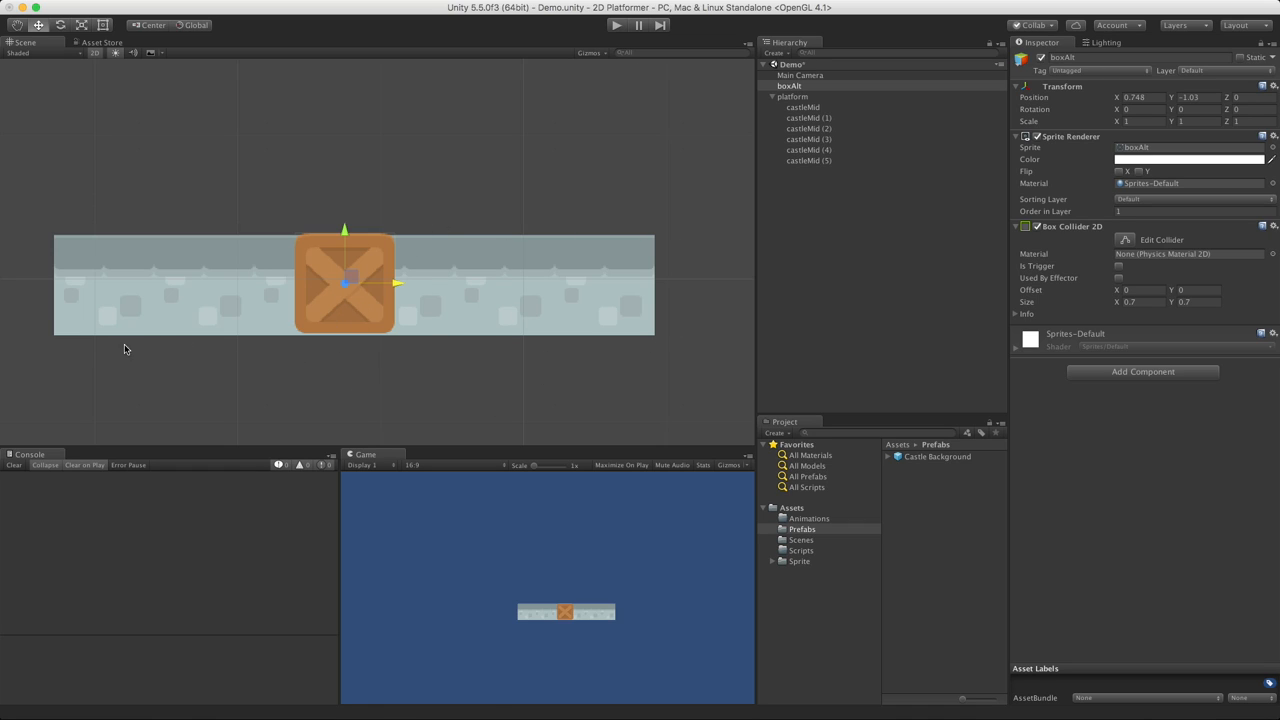
mouse_move(348, 237)
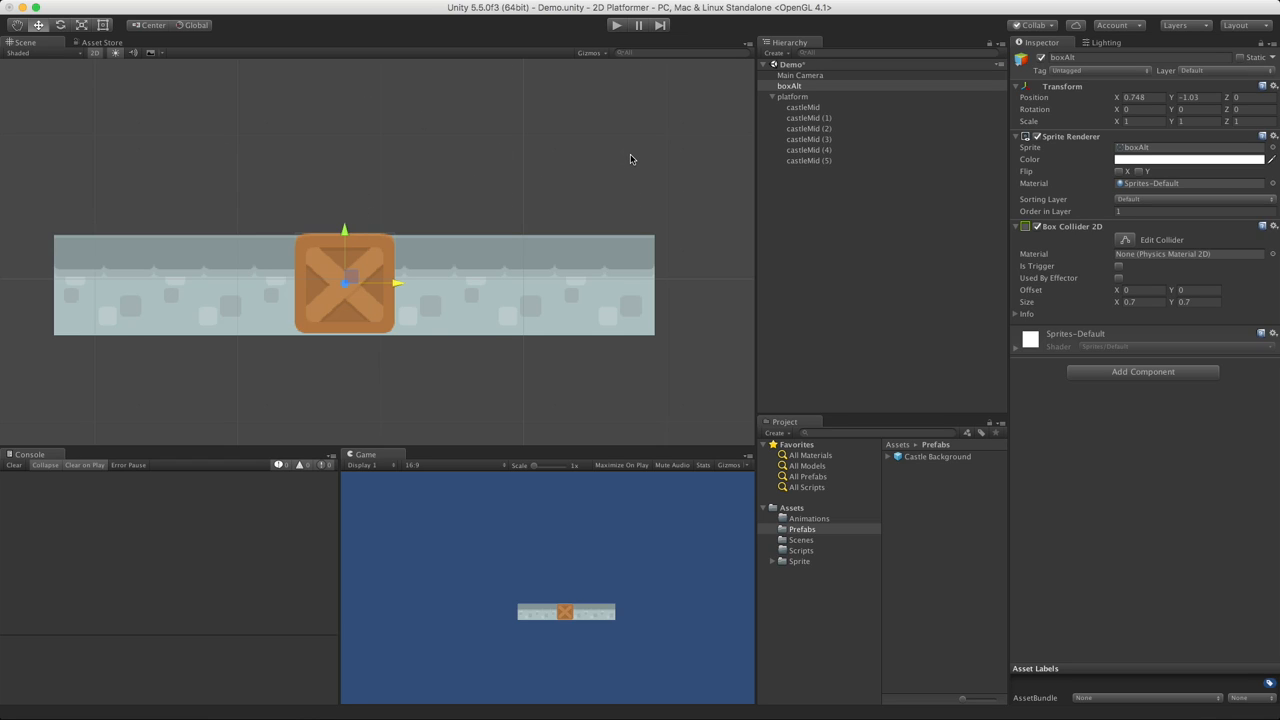
mouse_move(24, 390)
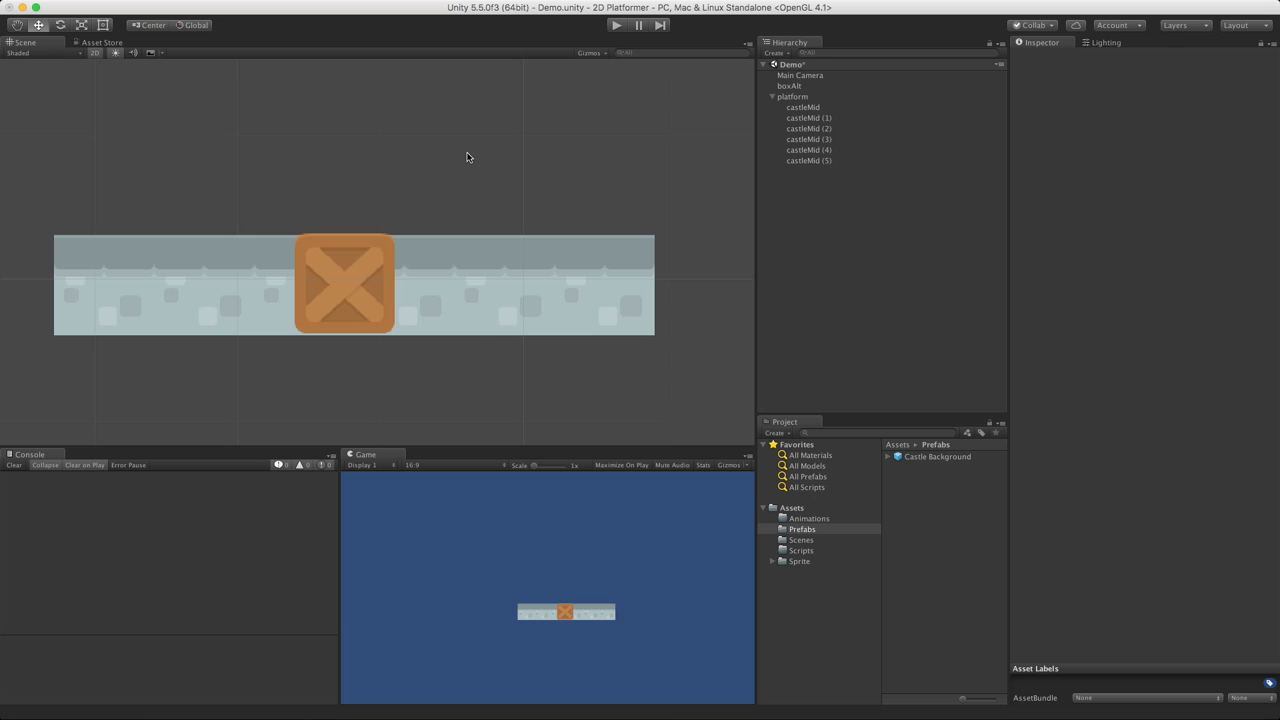
mouse_move(659, 306)
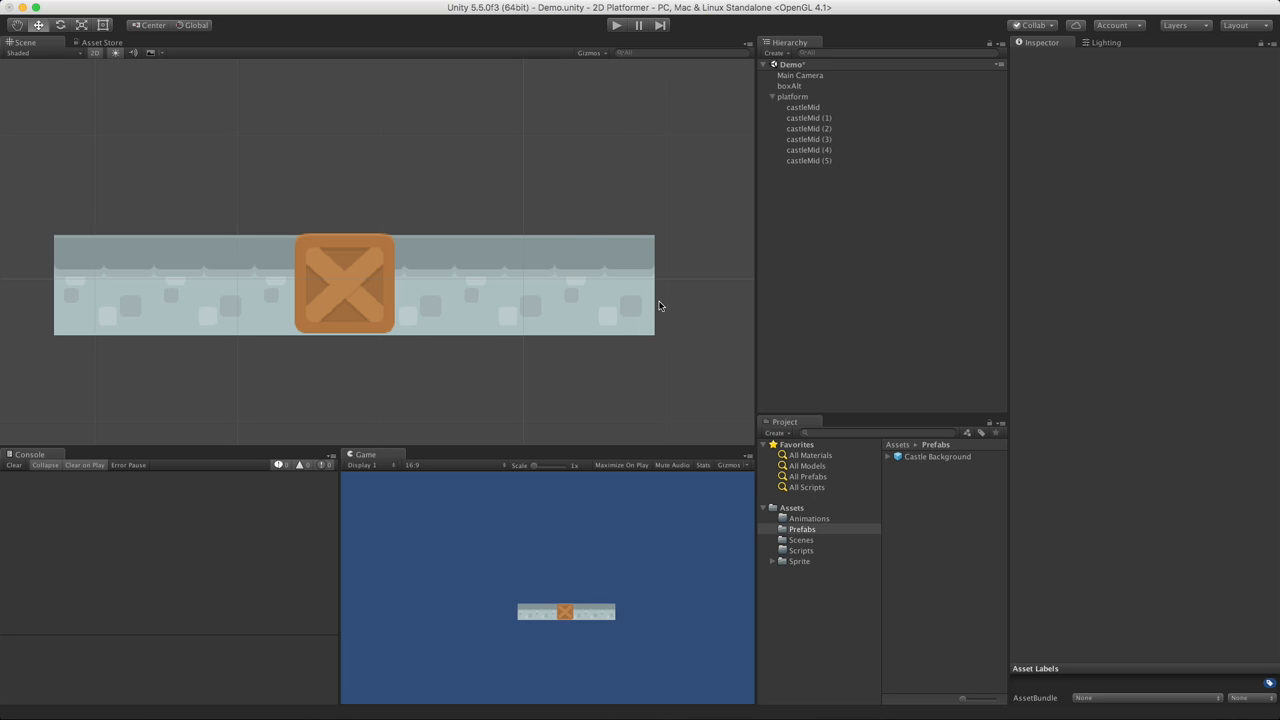
Select castleMid (5), the rightmost tile, at 2.37, -0.60.
click(809, 160)
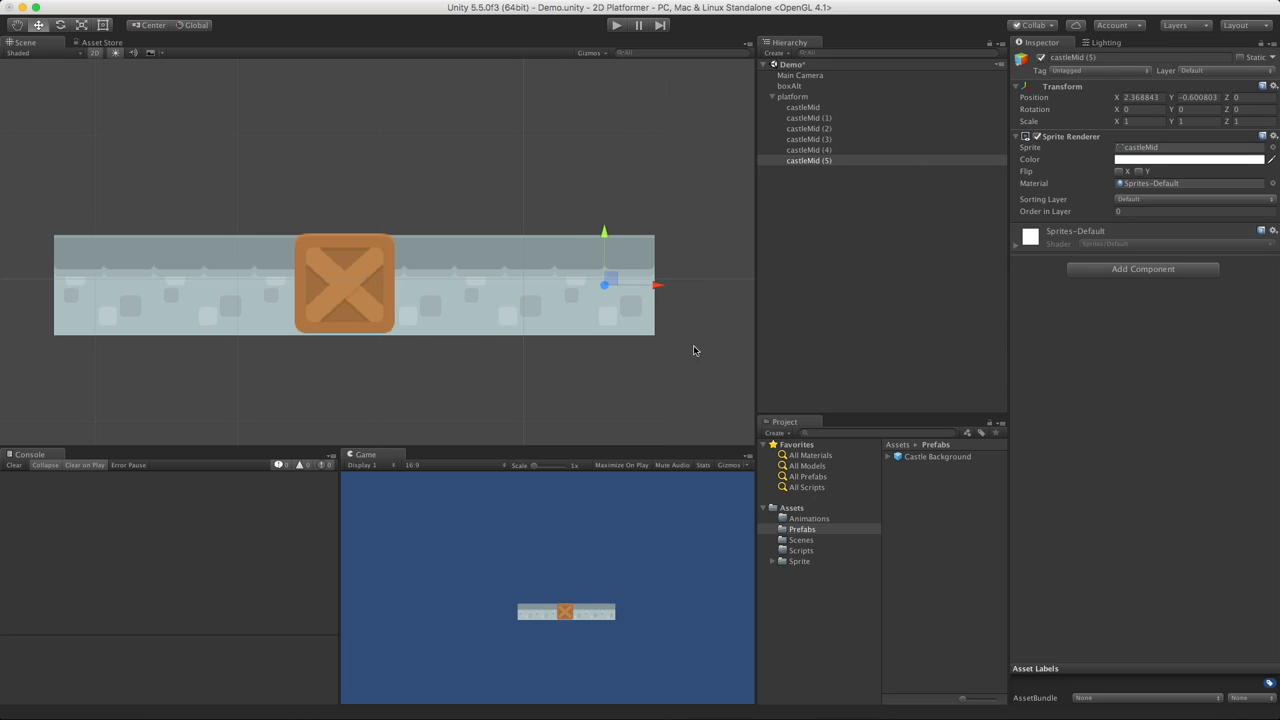
mouse_move(615, 395)
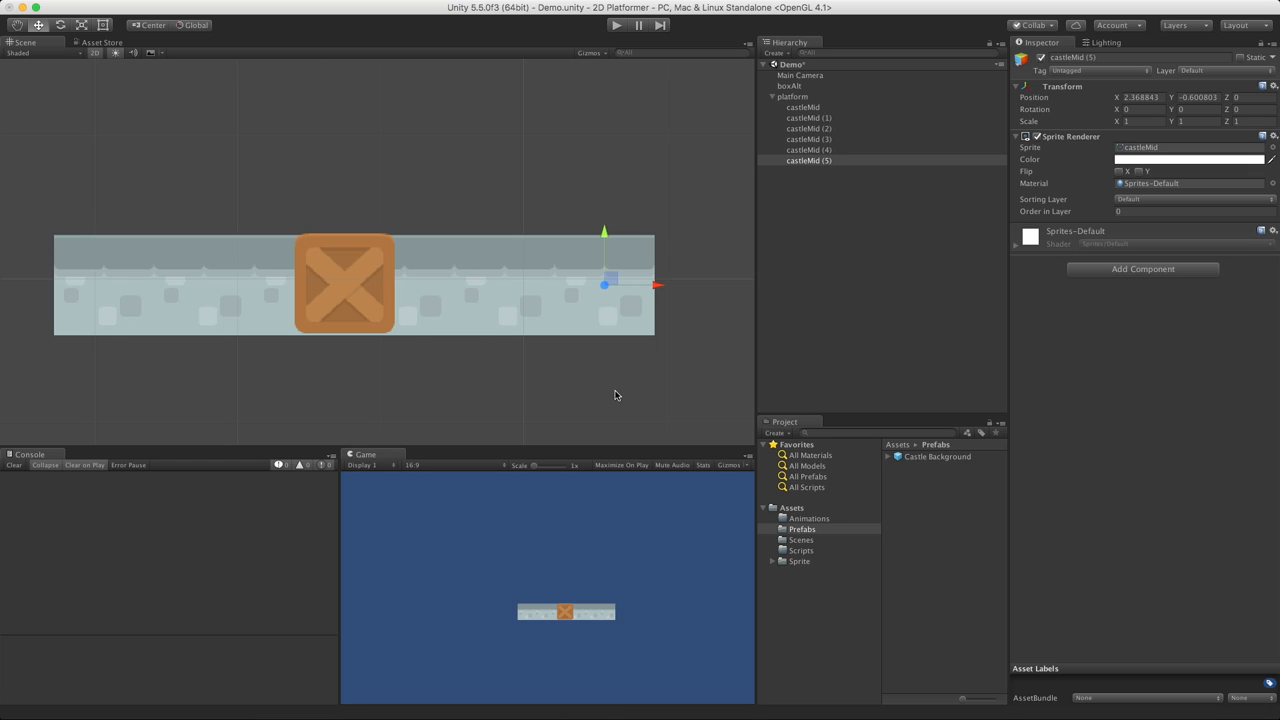